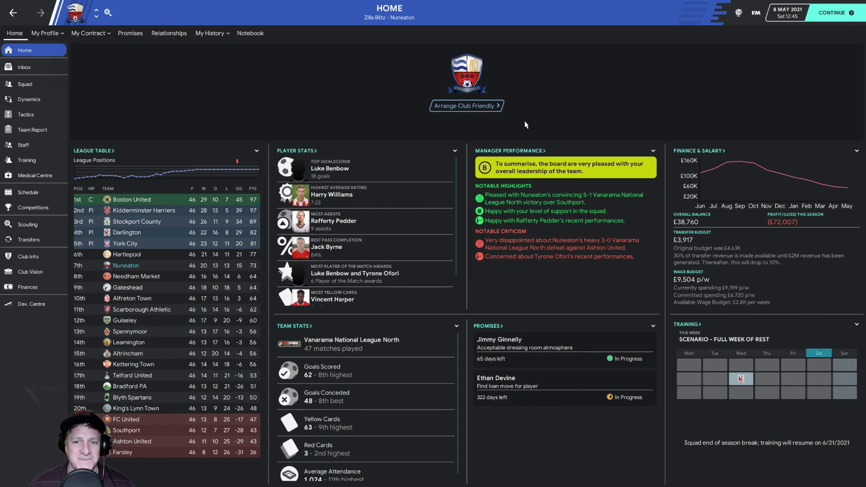
pyautogui.moveTo(758, 68)
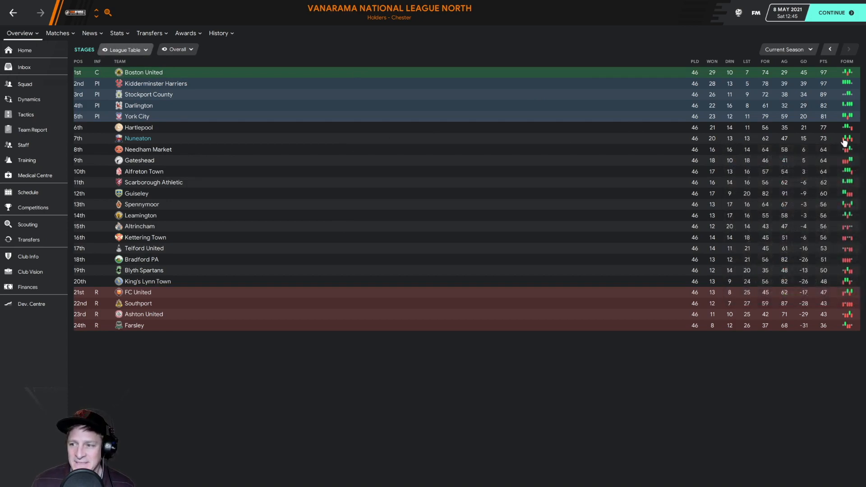
pyautogui.moveTo(361, 177)
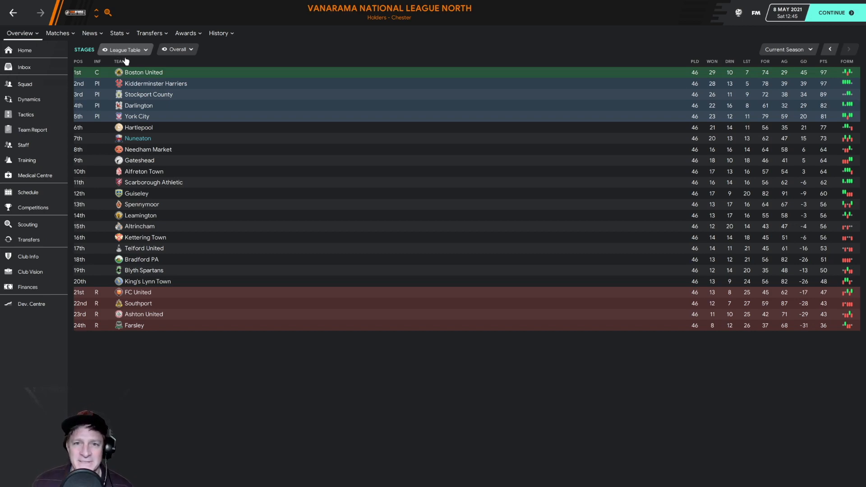
pyautogui.moveTo(287, 102)
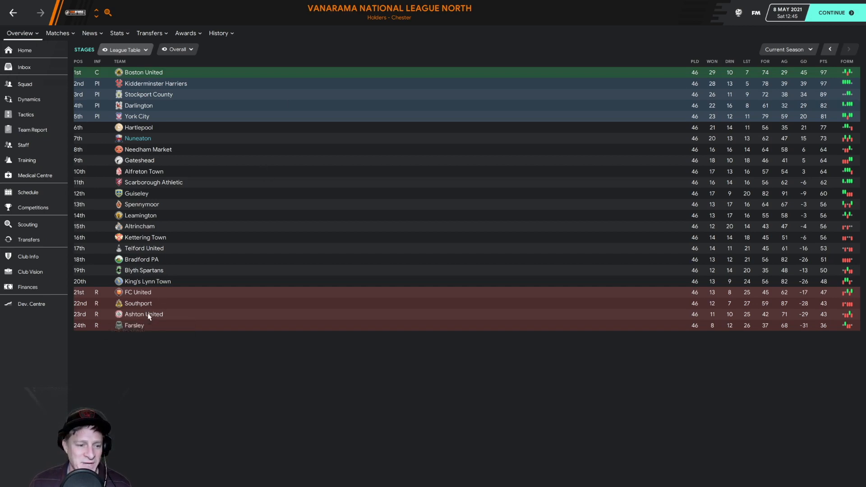
# Review Ashton United, then the National League South table and 21st-placed East Thurrock United.
pyautogui.click(143, 314)
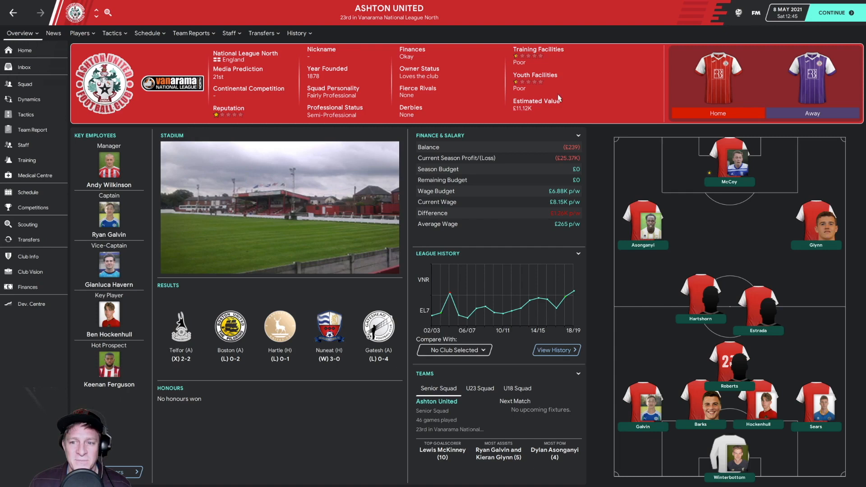
pyautogui.moveTo(372, 106)
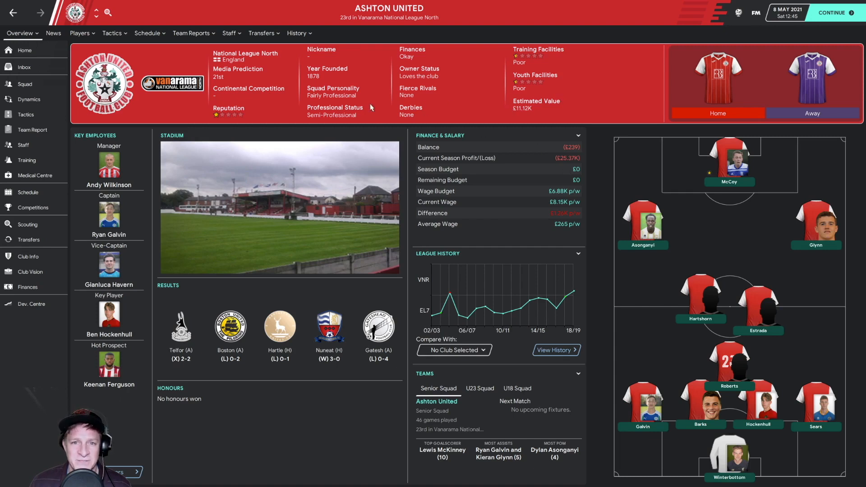
pyautogui.moveTo(561, 170)
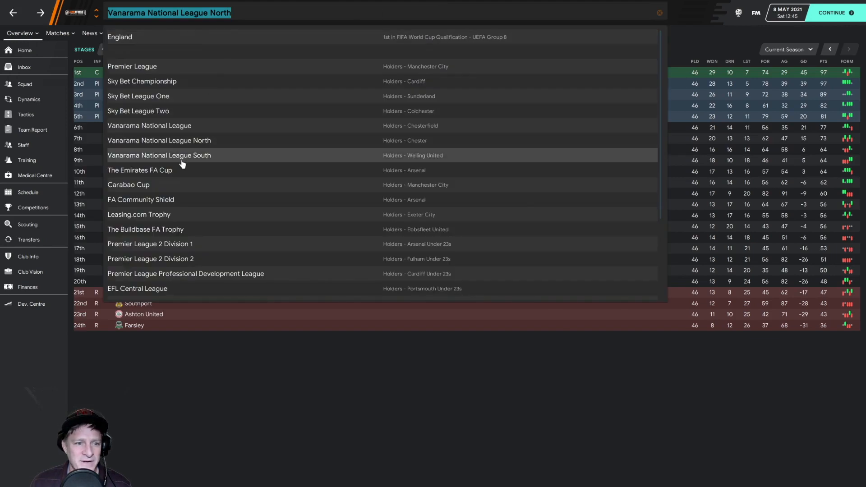
pyautogui.click(159, 155)
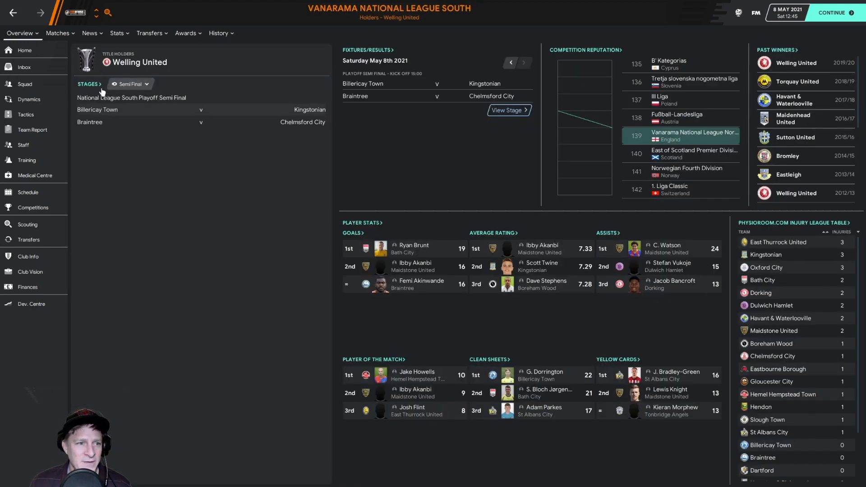
pyautogui.click(130, 84)
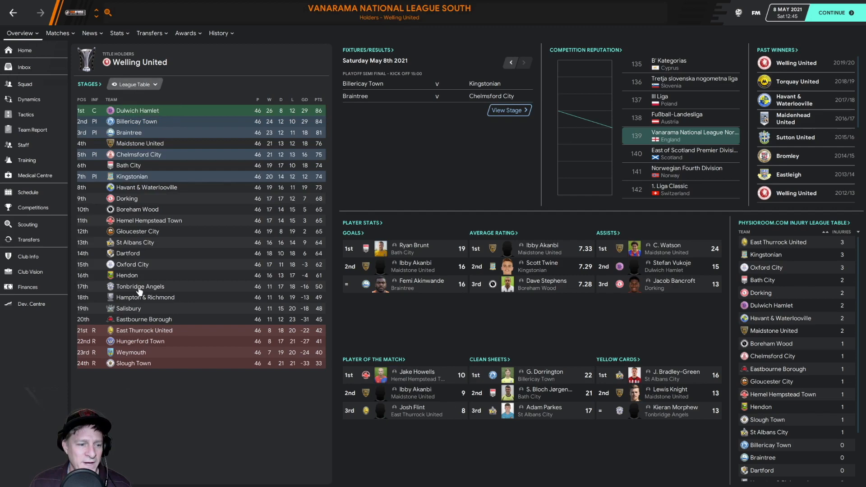
pyautogui.click(144, 330)
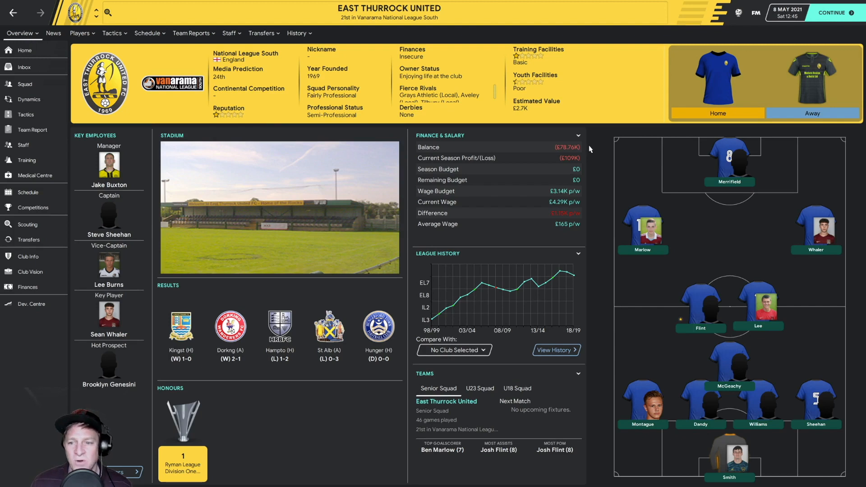
pyautogui.moveTo(561, 195)
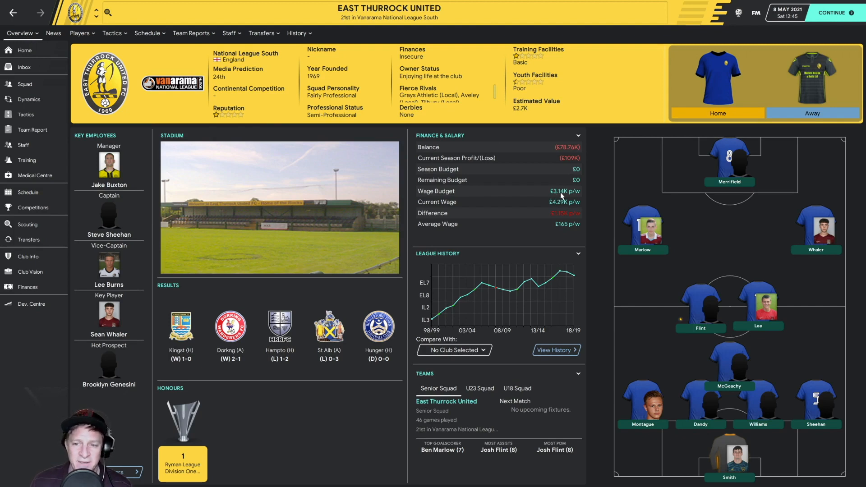
pyautogui.moveTo(563, 207)
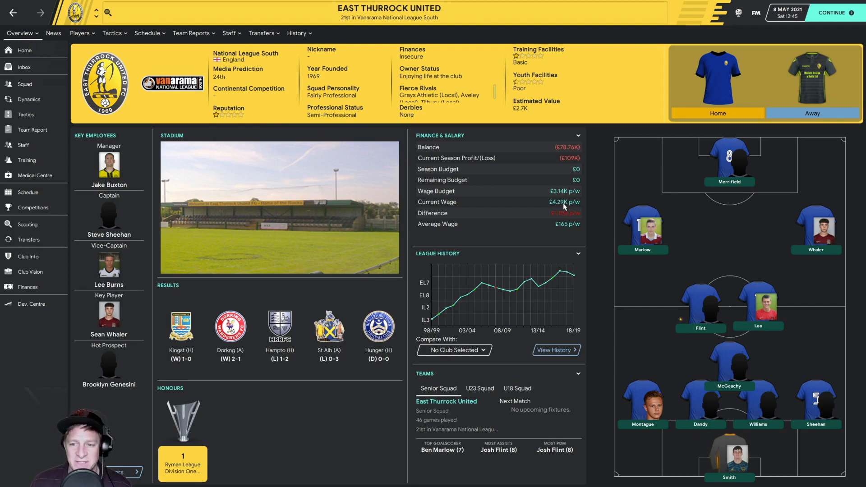
pyautogui.moveTo(559, 195)
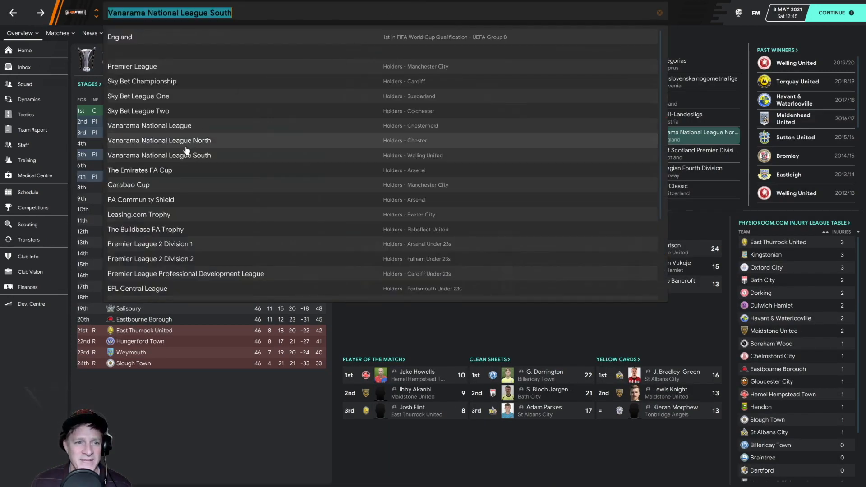
# Return to the National League North and show Nuneaton's squad list with ratings.
pyautogui.click(159, 139)
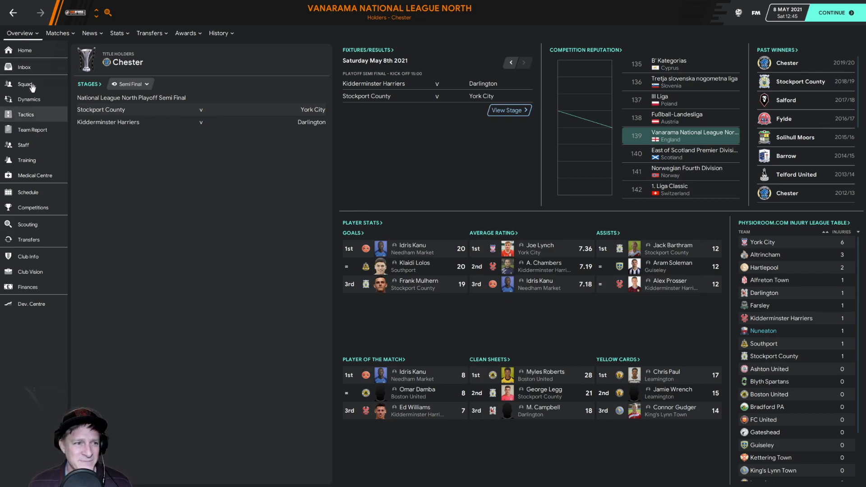
pyautogui.click(25, 83)
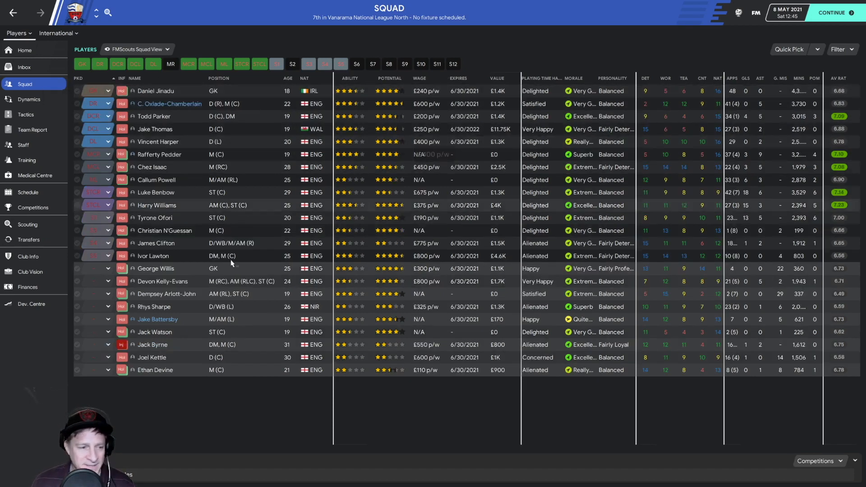
# Show the finances summary: £38,760 balance, £72,007 season loss, £3,917 transfer budget.
pyautogui.click(28, 286)
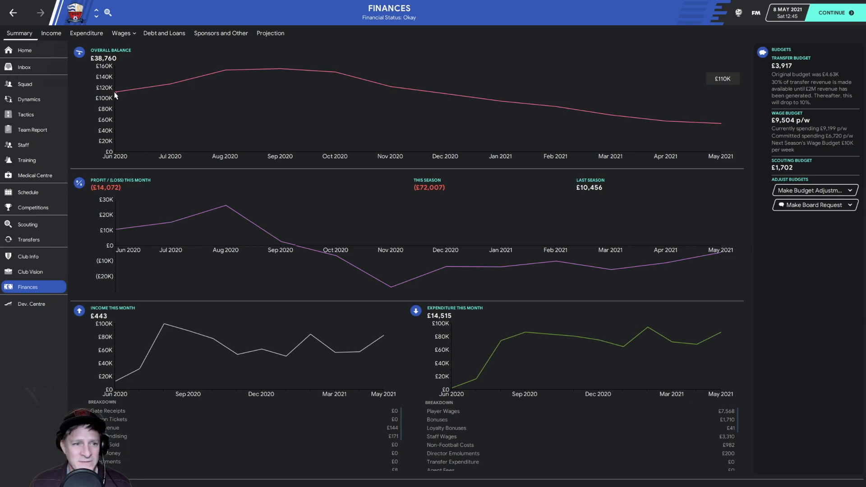
pyautogui.moveTo(243, 74)
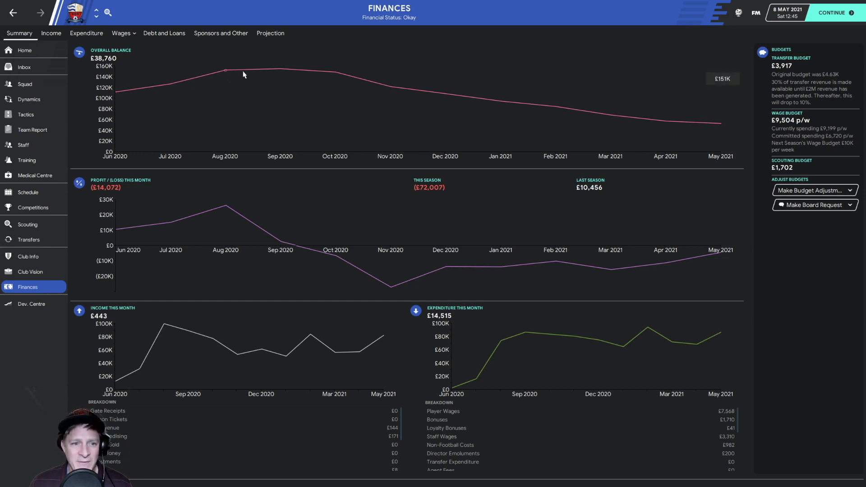
pyautogui.moveTo(374, 83)
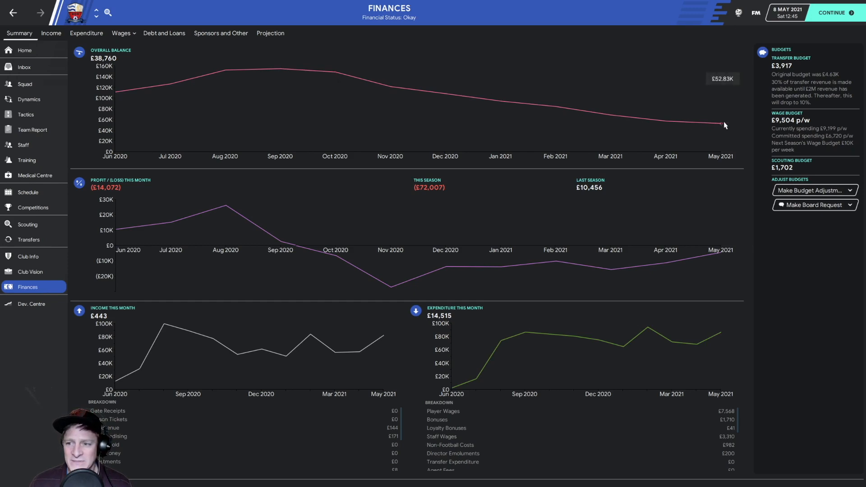
pyautogui.moveTo(723, 125)
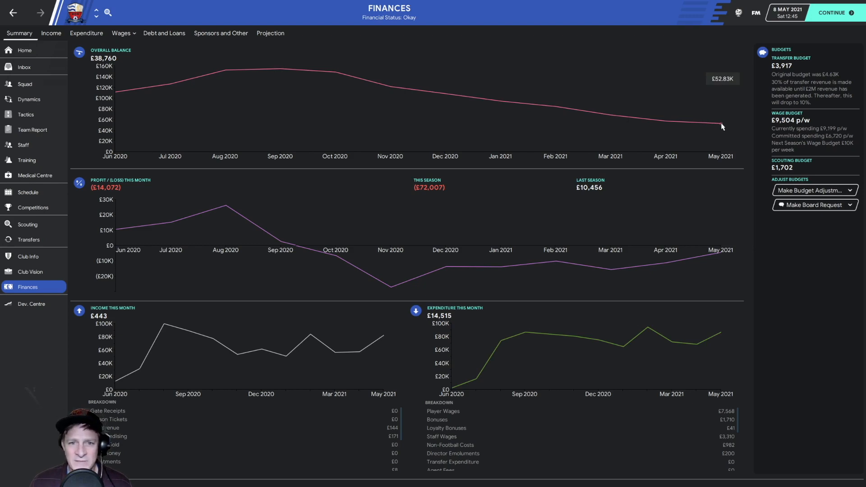
pyautogui.moveTo(432, 200)
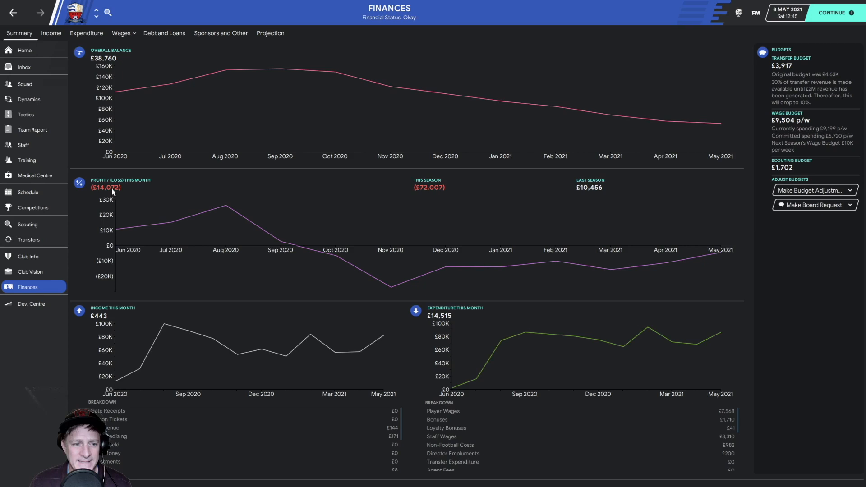
pyautogui.moveTo(722, 126)
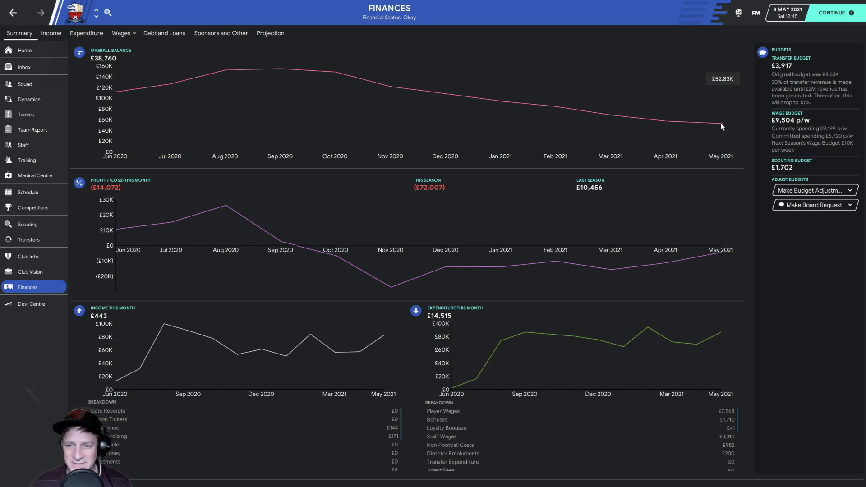
pyautogui.moveTo(373, 135)
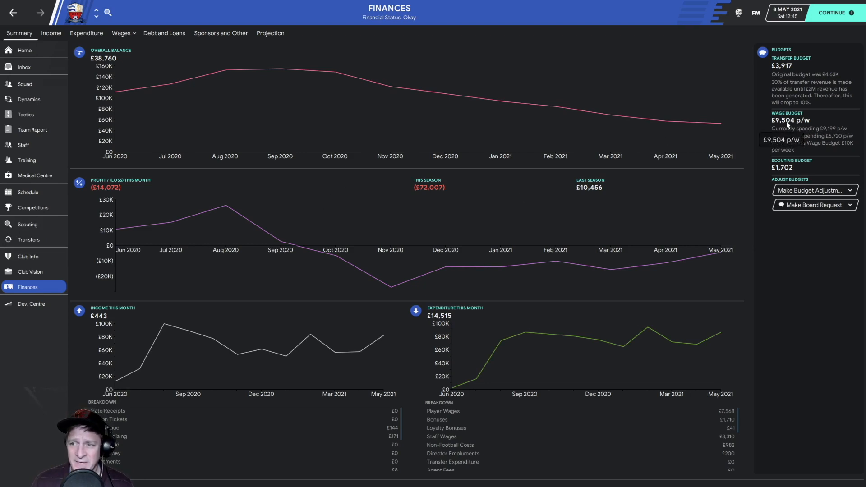
pyautogui.moveTo(803, 130)
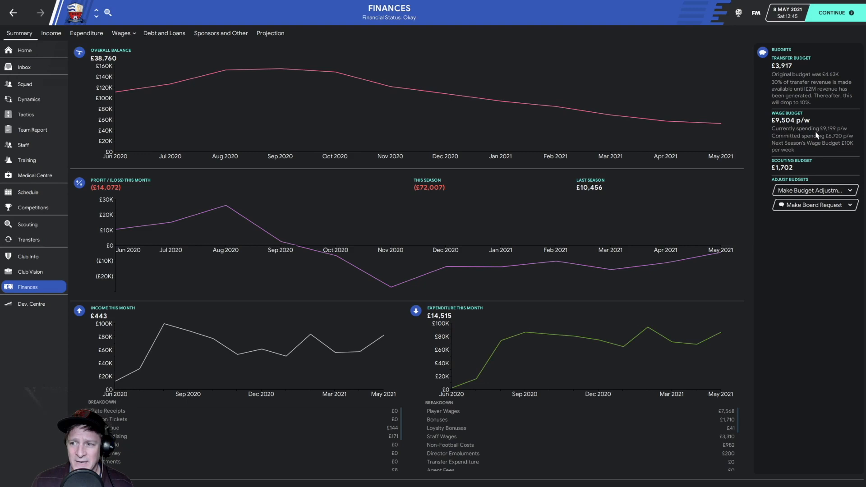
pyautogui.moveTo(220, 100)
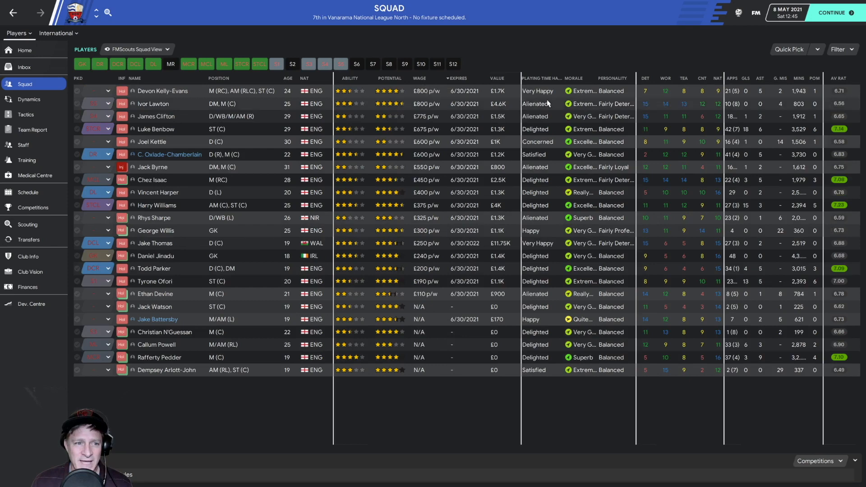
pyautogui.moveTo(433, 100)
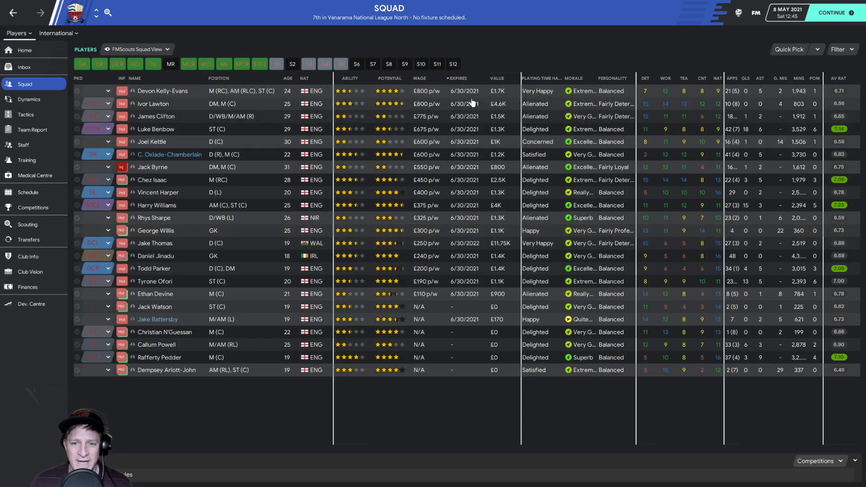
pyautogui.moveTo(428, 118)
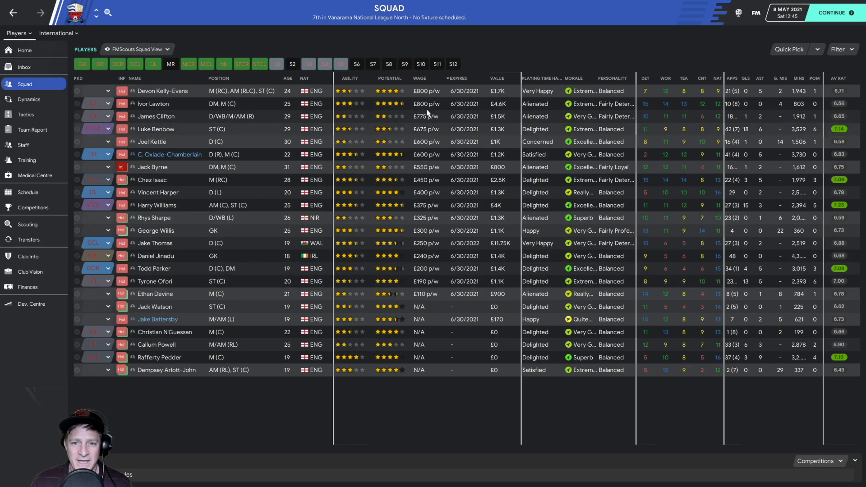
pyautogui.moveTo(422, 95)
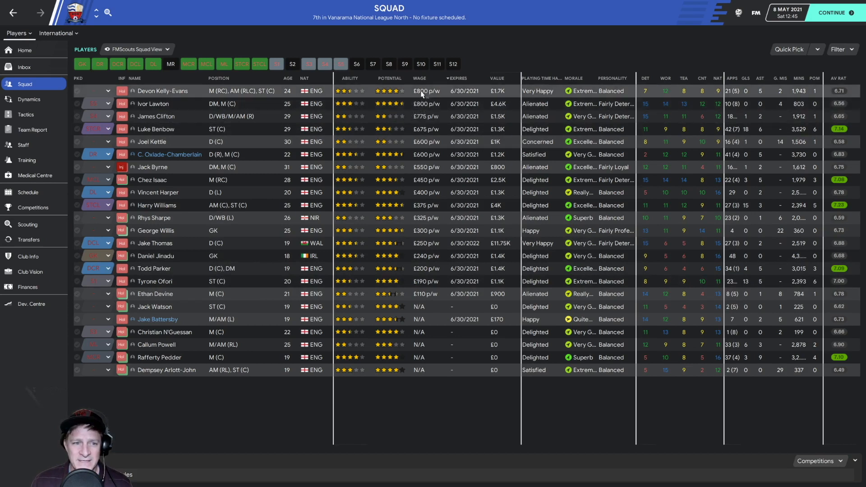
pyautogui.moveTo(422, 92)
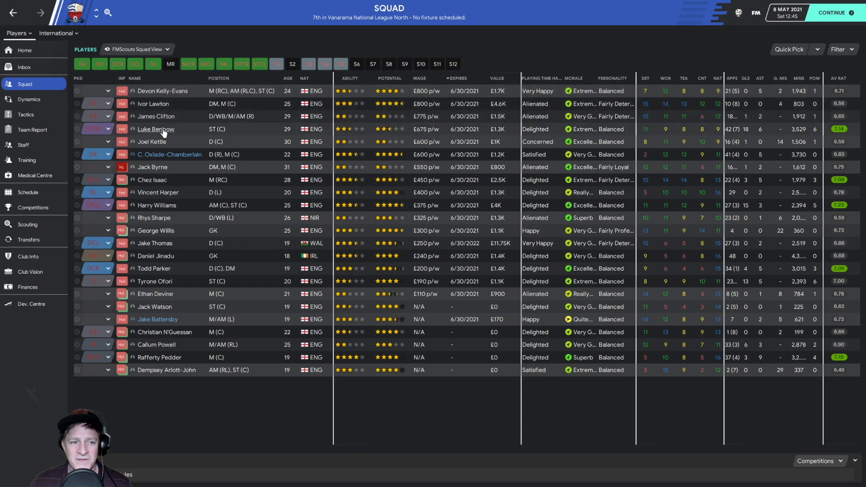
pyautogui.moveTo(168, 134)
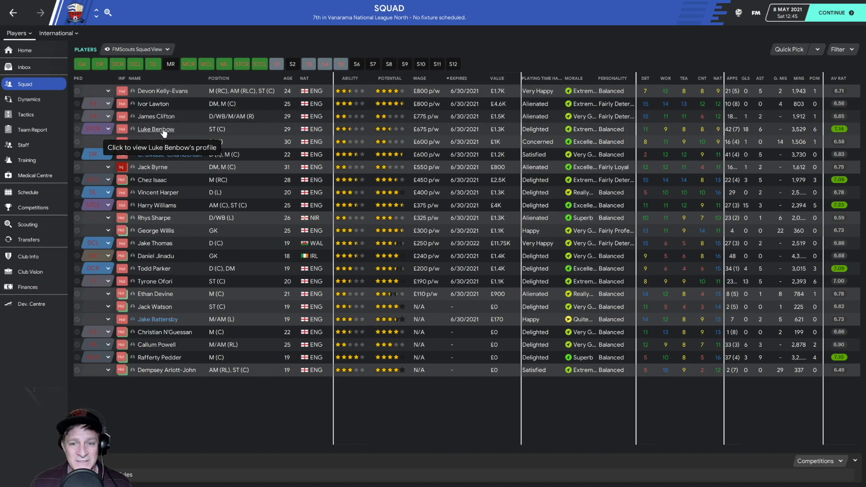
pyautogui.moveTo(424, 137)
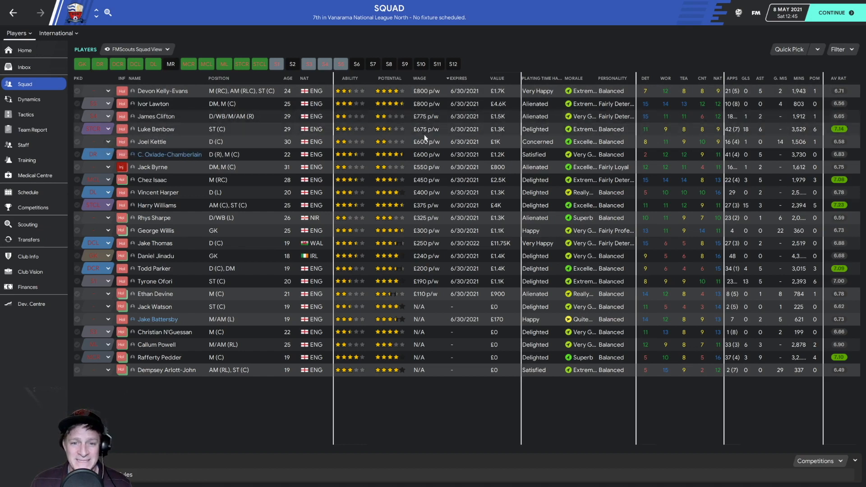
pyautogui.moveTo(375, 130)
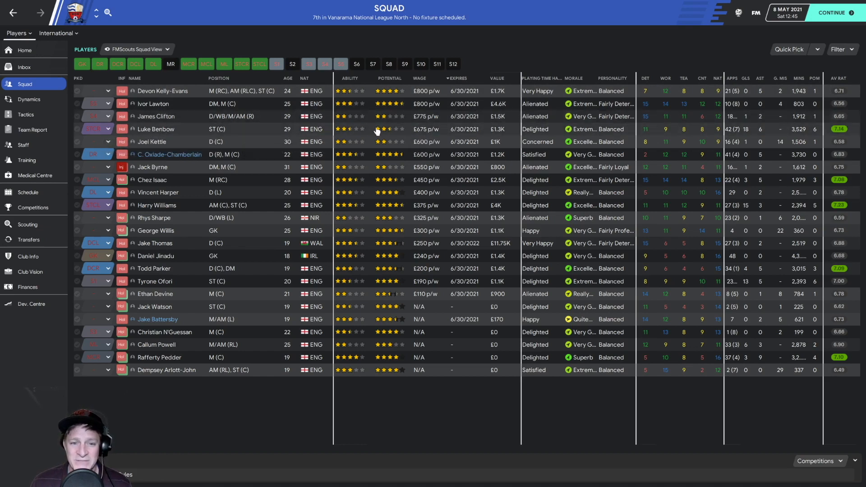
pyautogui.moveTo(457, 135)
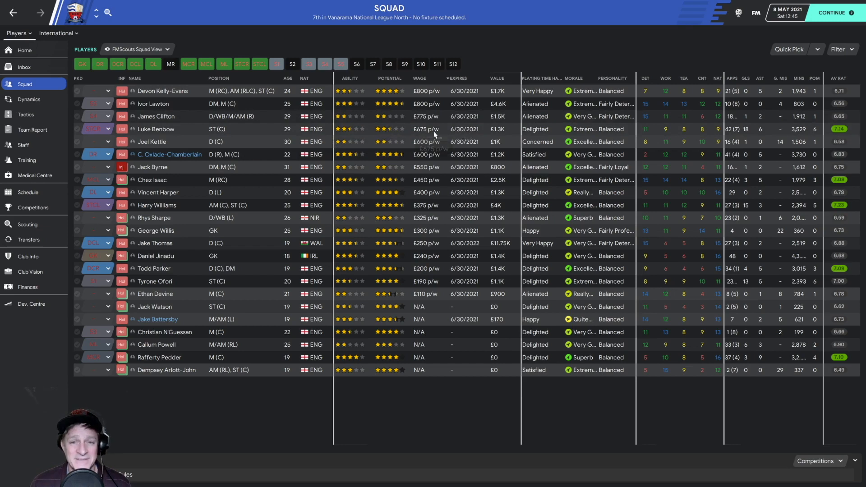
pyautogui.moveTo(433, 135)
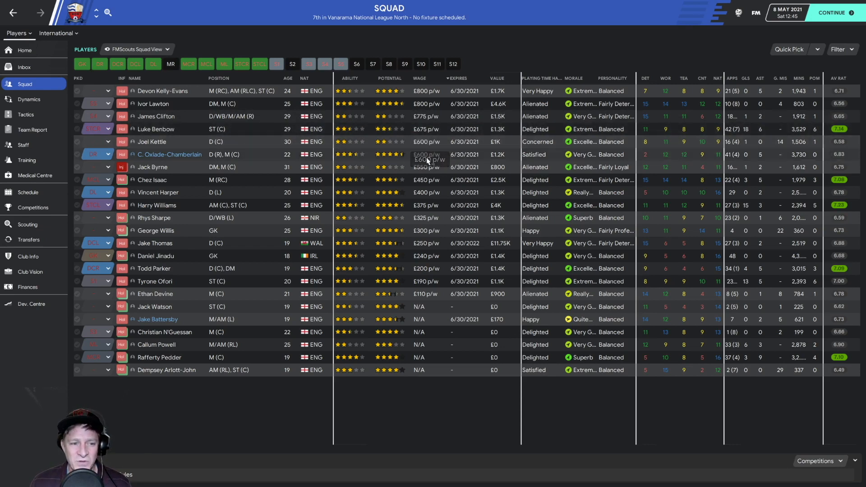
pyautogui.moveTo(431, 179)
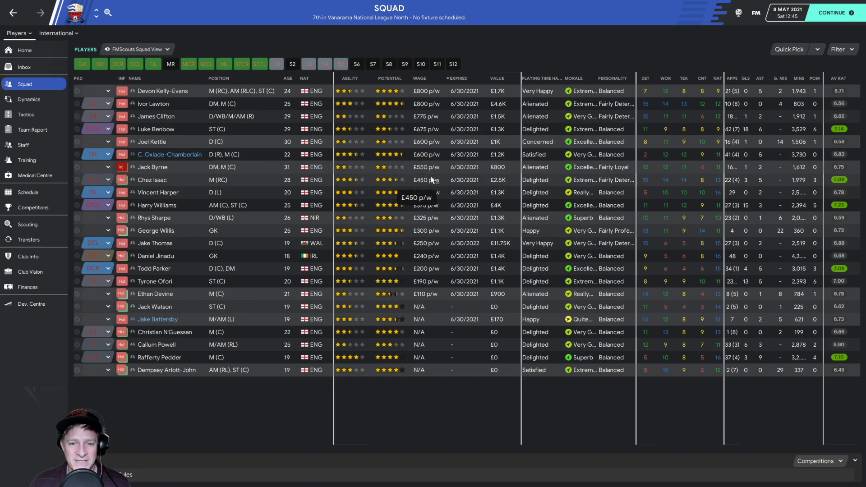
pyautogui.moveTo(434, 95)
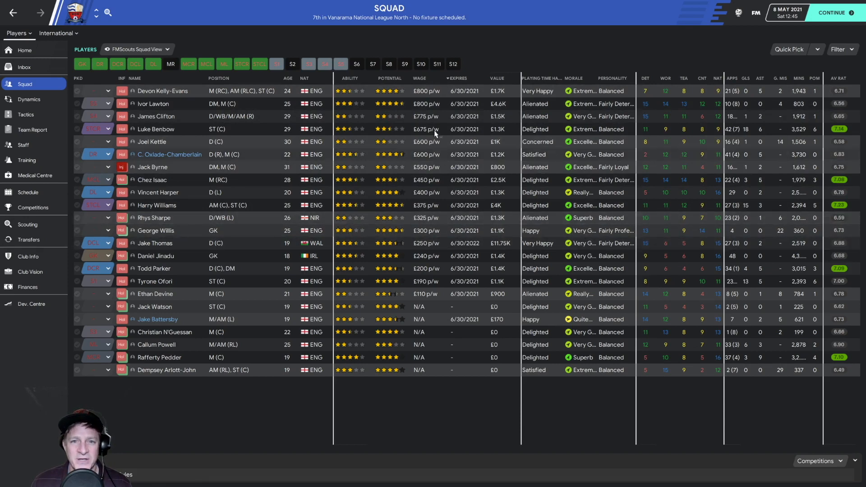
pyautogui.moveTo(433, 227)
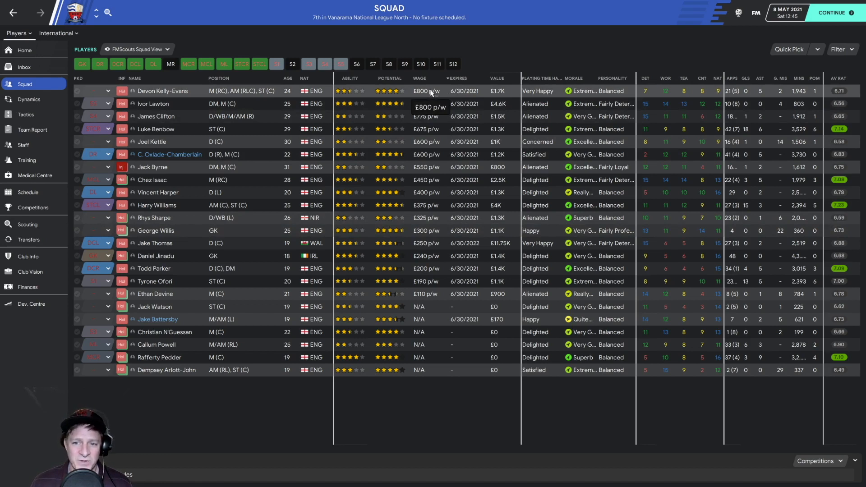
pyautogui.moveTo(428, 148)
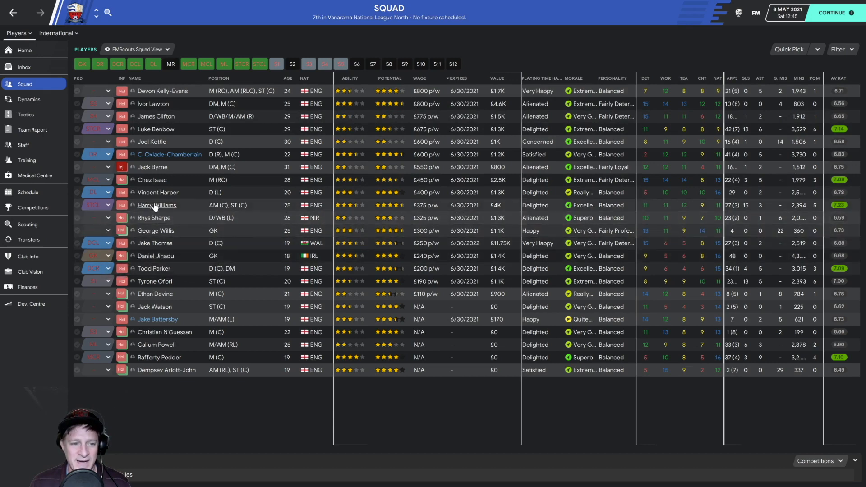
pyautogui.moveTo(157, 206)
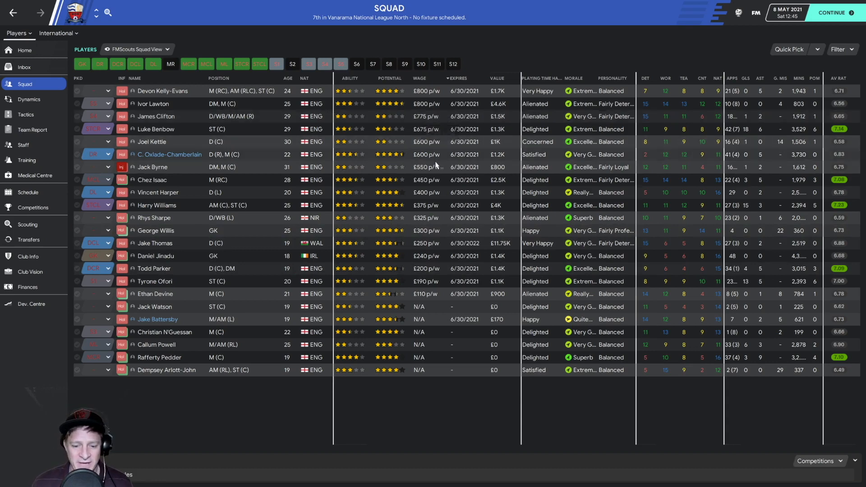
pyautogui.moveTo(402, 256)
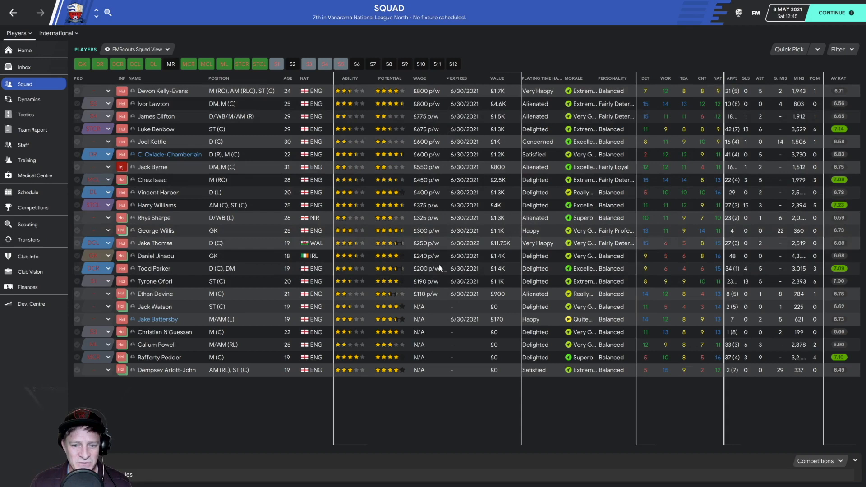
pyautogui.moveTo(67, 213)
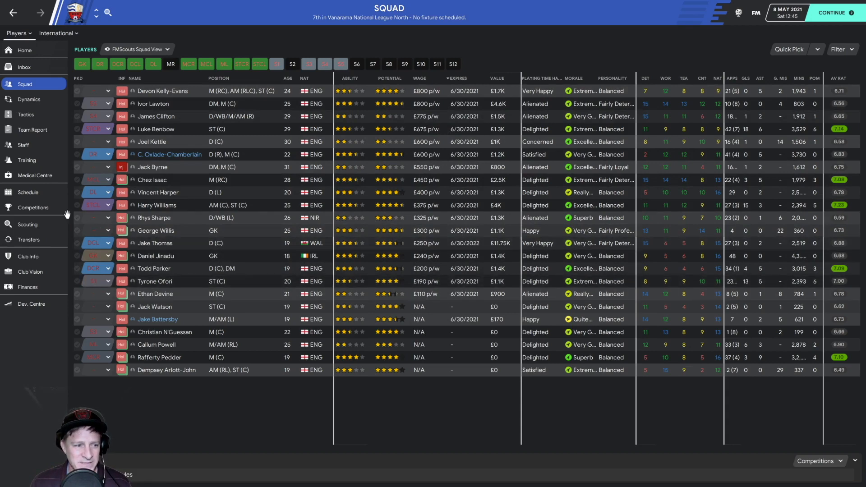
pyautogui.click(24, 67)
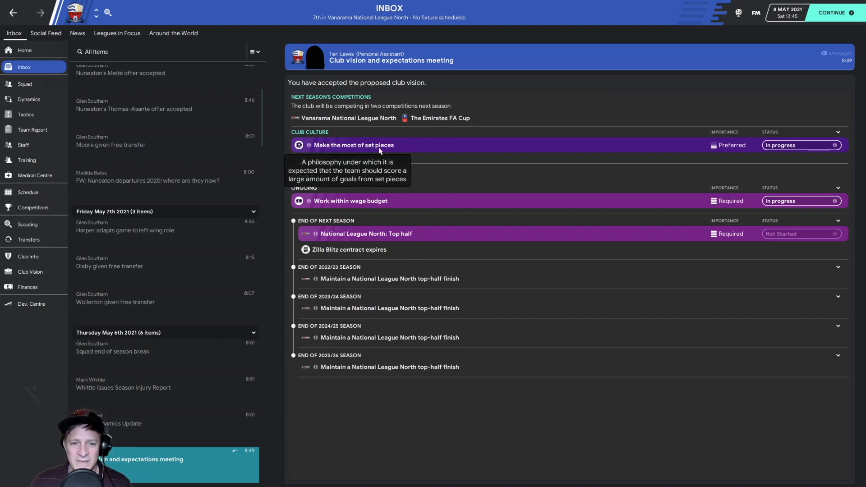
pyautogui.moveTo(769, 168)
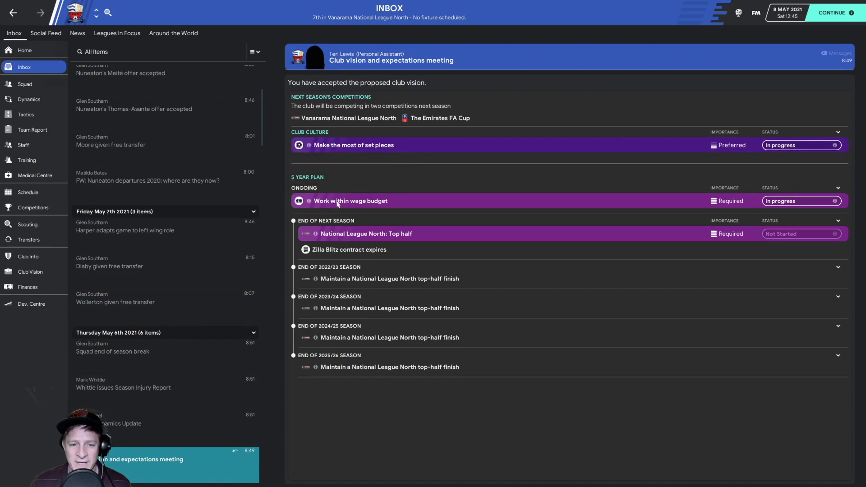
pyautogui.moveTo(342, 239)
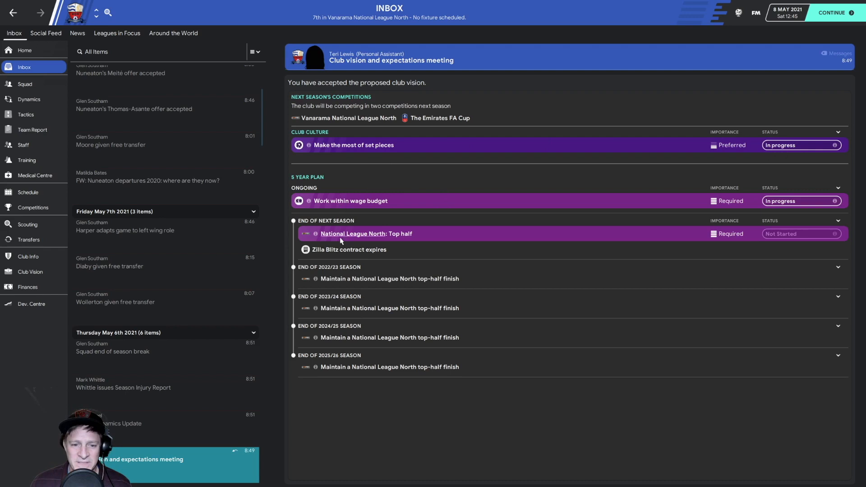
pyautogui.moveTo(396, 236)
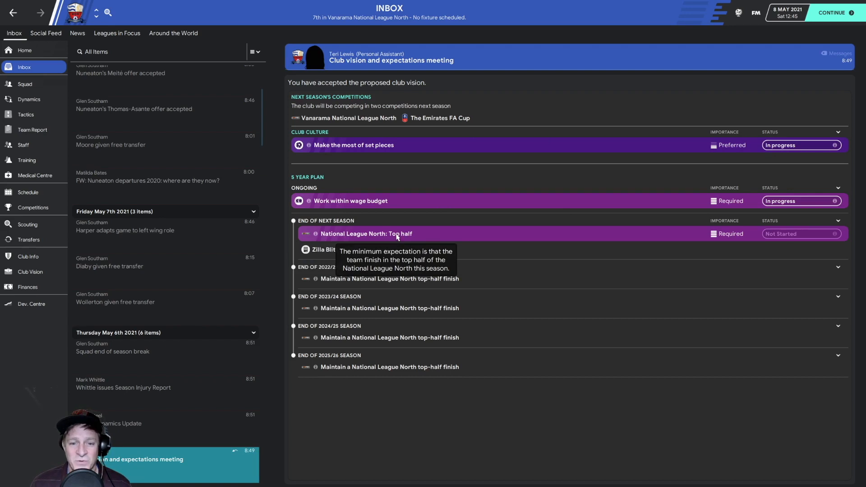
pyautogui.moveTo(392, 234)
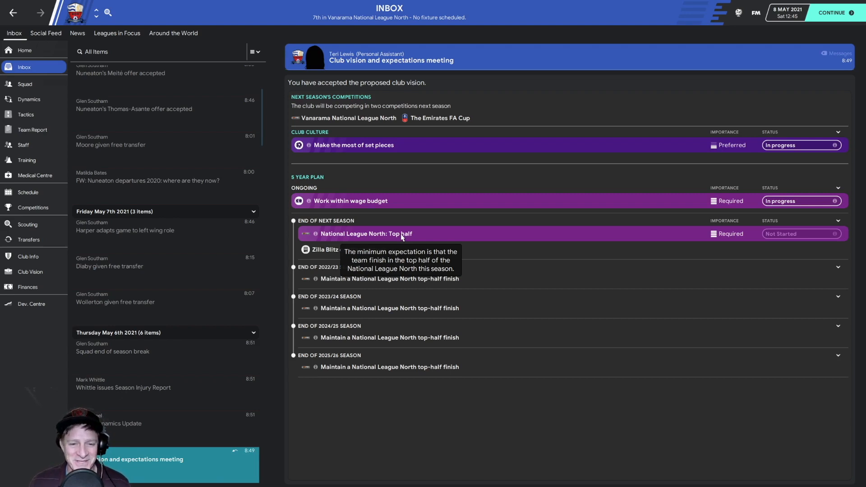
pyautogui.moveTo(318, 281)
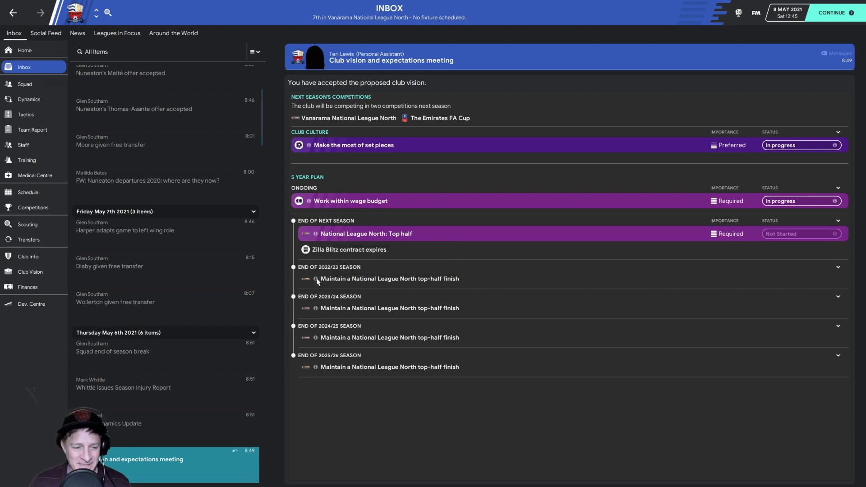
# Scroll down the club vision message to next season's targets and the five-year plan.
pyautogui.scroll(-3)
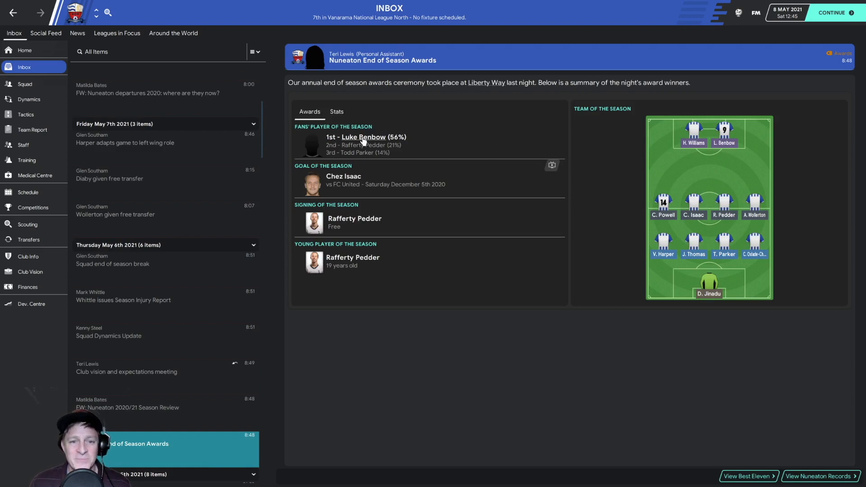
pyautogui.moveTo(367, 141)
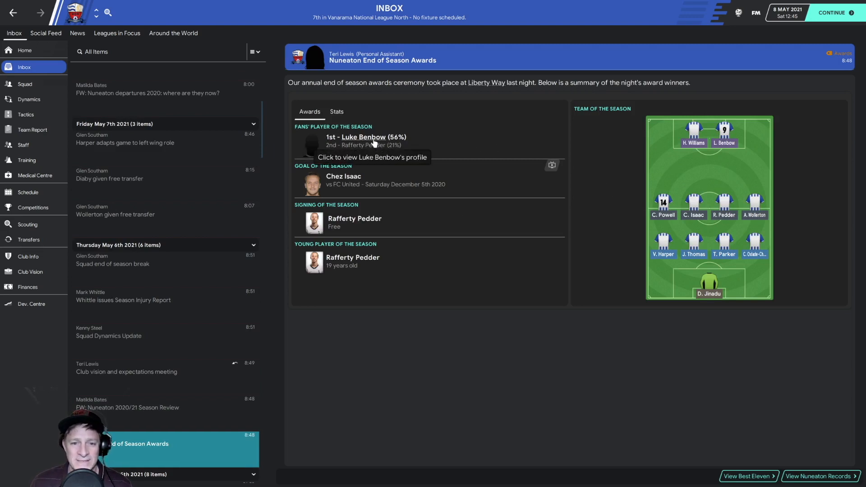
pyautogui.moveTo(413, 139)
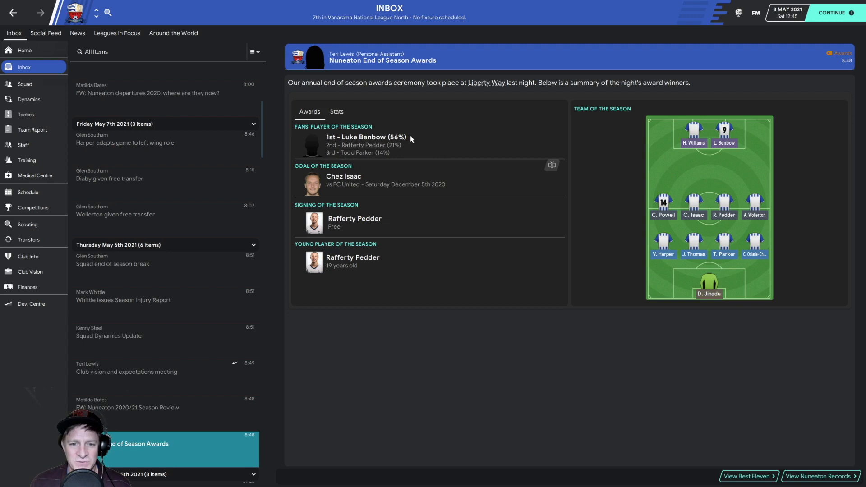
pyautogui.moveTo(404, 180)
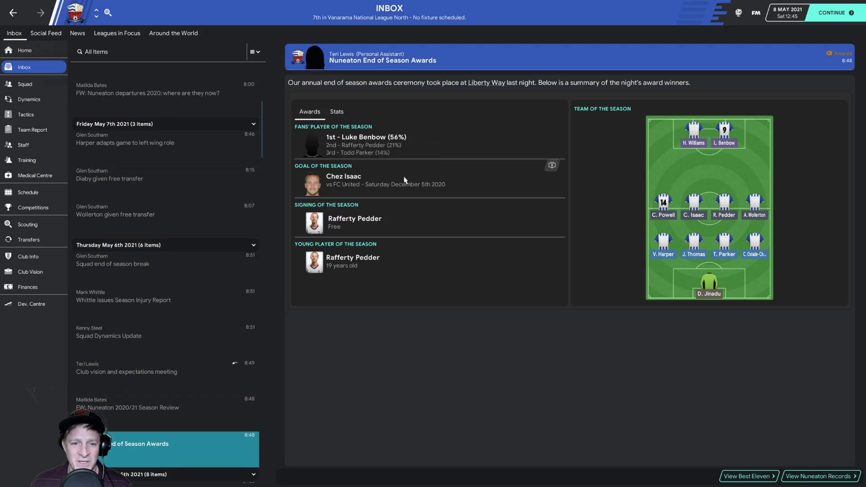
pyautogui.moveTo(521, 171)
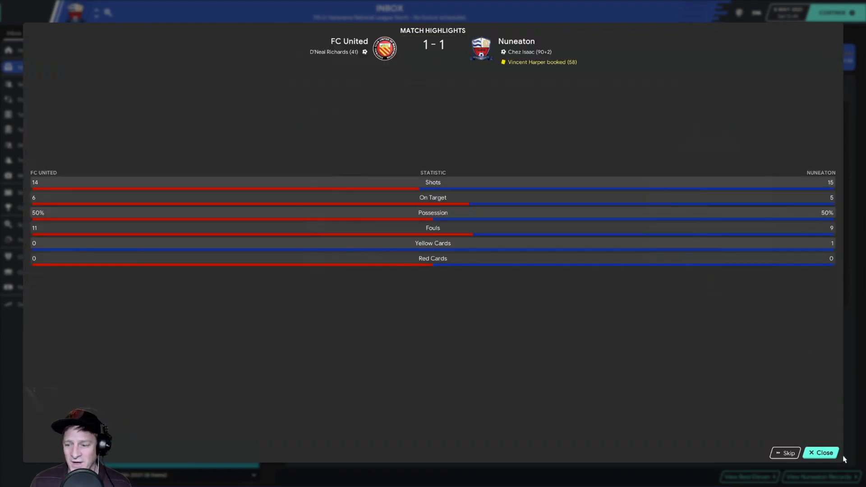
# Close Chez Isaac's goal-of-the-season highlights and return to the awards message.
pyautogui.click(820, 452)
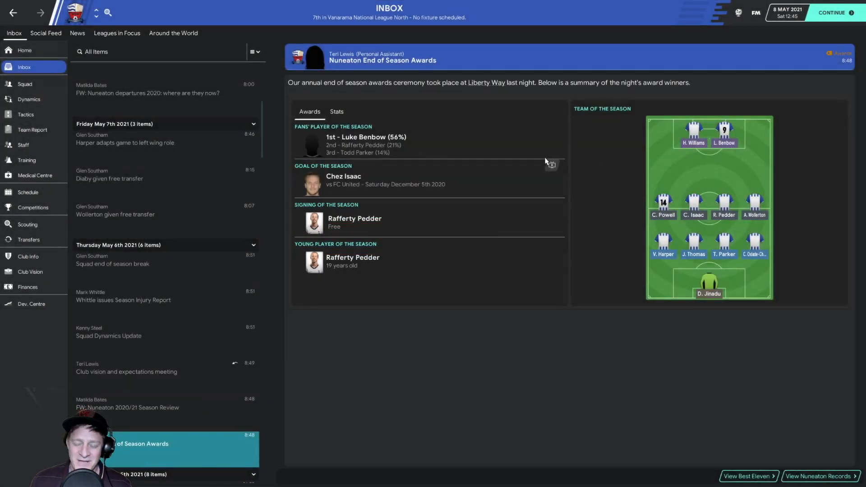
pyautogui.moveTo(552, 166)
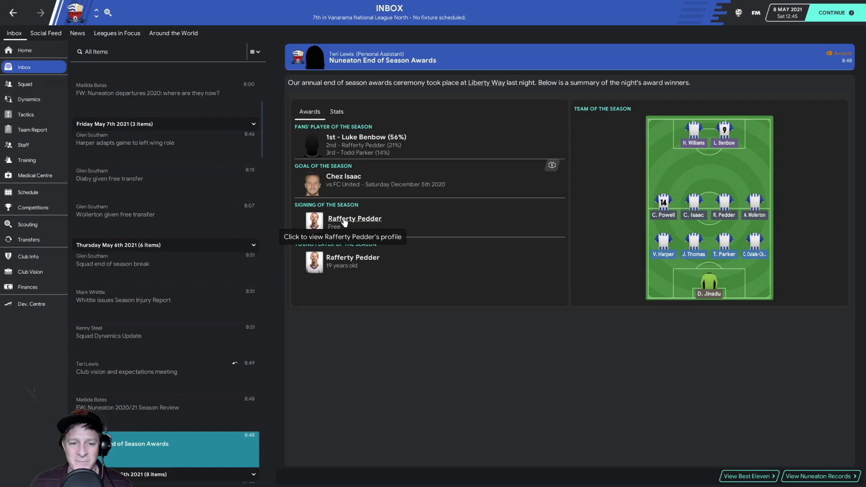
pyautogui.moveTo(359, 260)
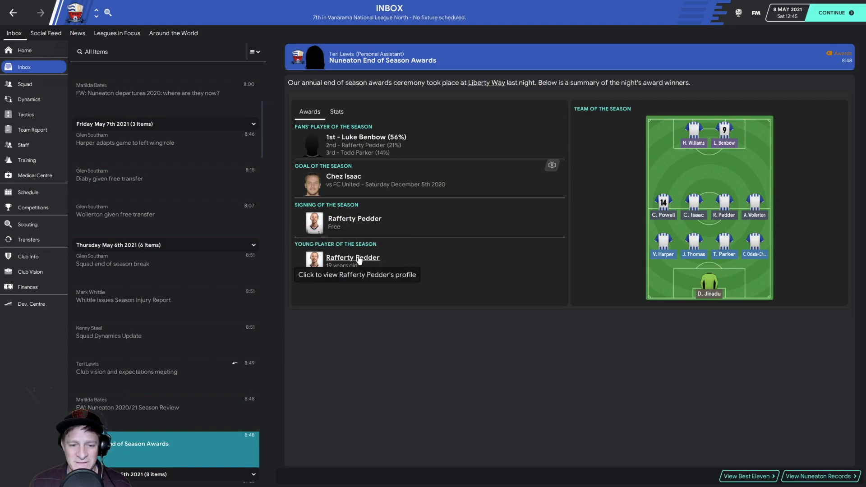
pyautogui.moveTo(362, 220)
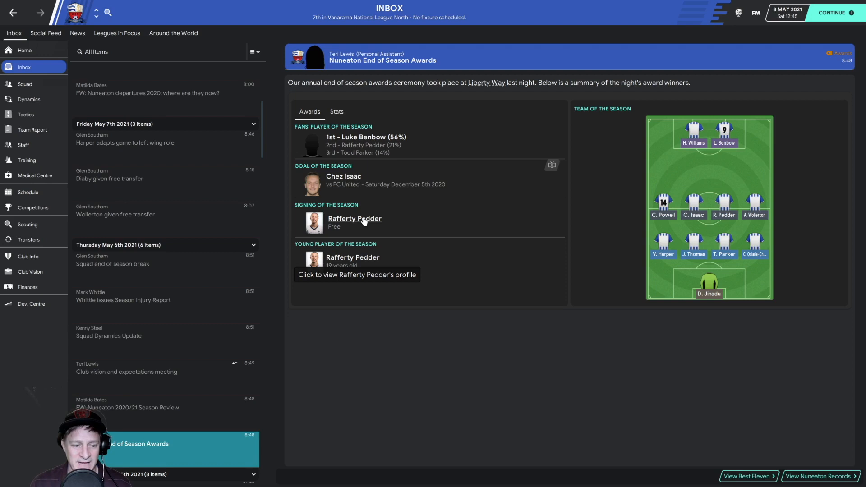
pyautogui.moveTo(293, 246)
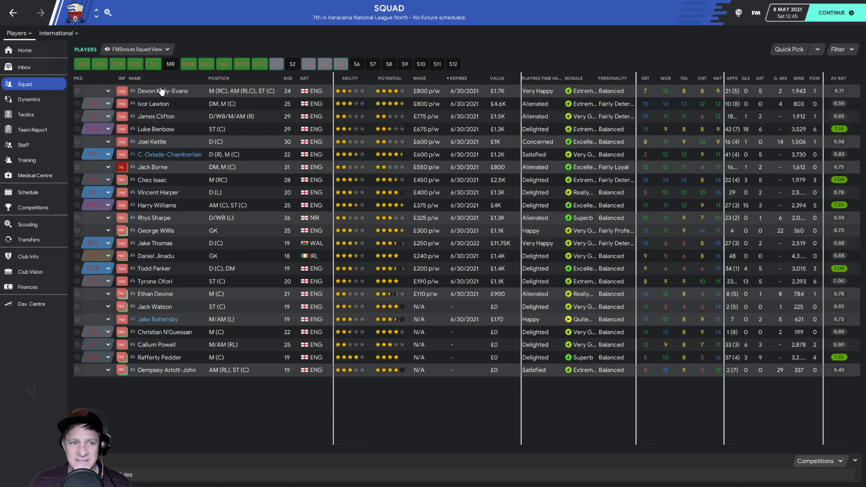
# Rank the squad by goals scored, putting Luke Benbow top on 18.
pyautogui.click(139, 49)
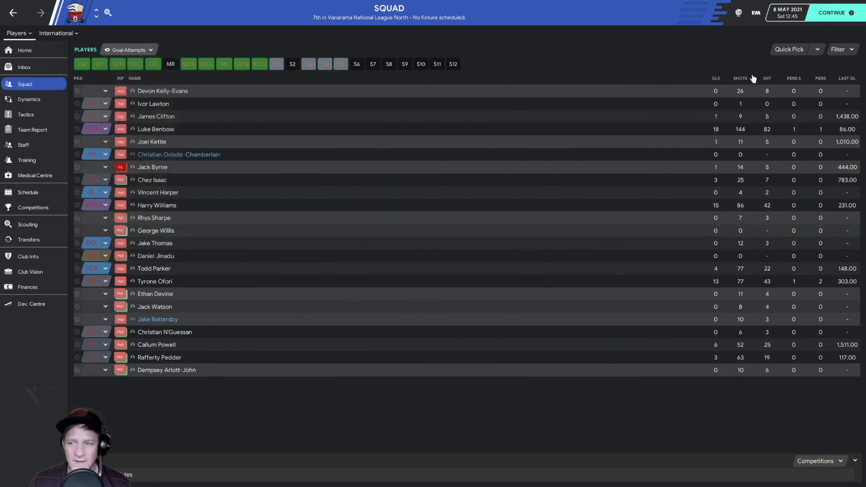
pyautogui.click(715, 78)
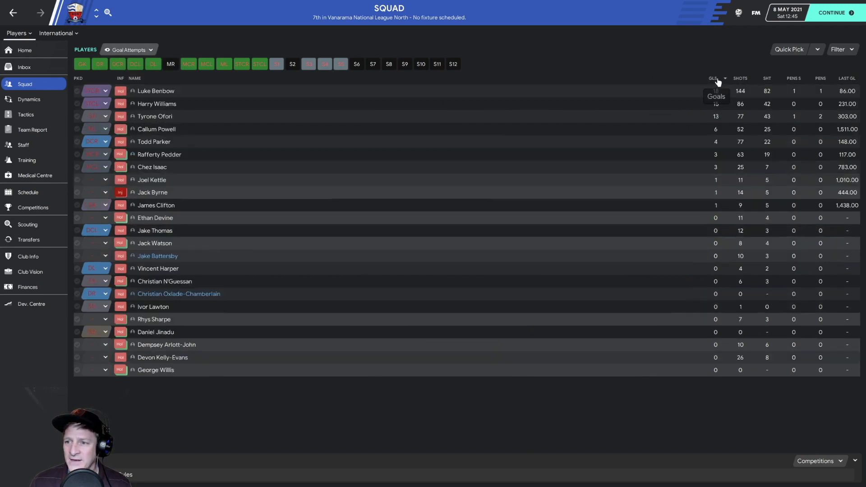
pyautogui.moveTo(745, 97)
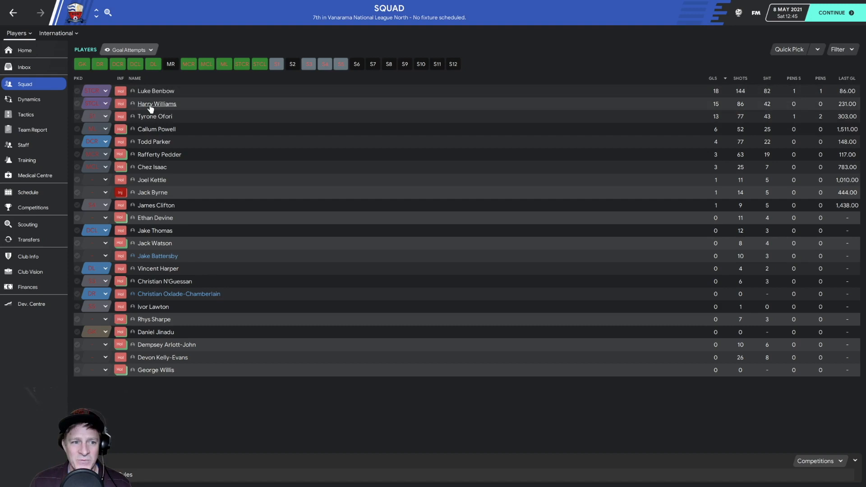
pyautogui.moveTo(190, 133)
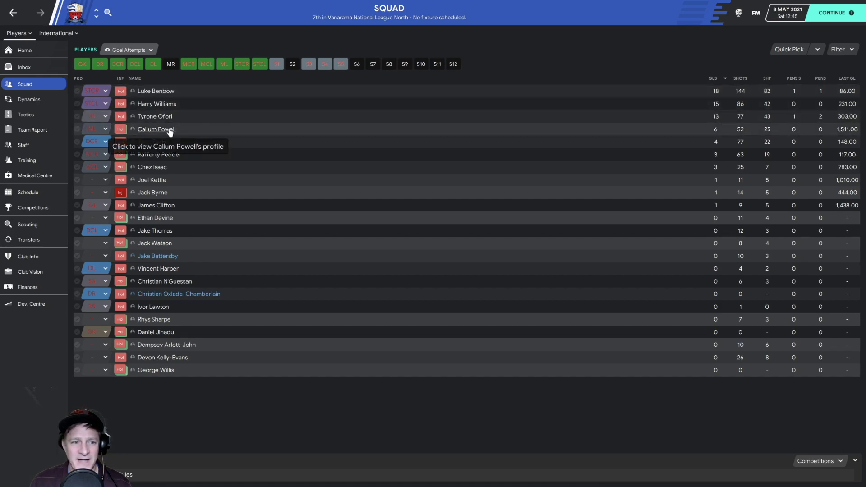
pyautogui.moveTo(716, 136)
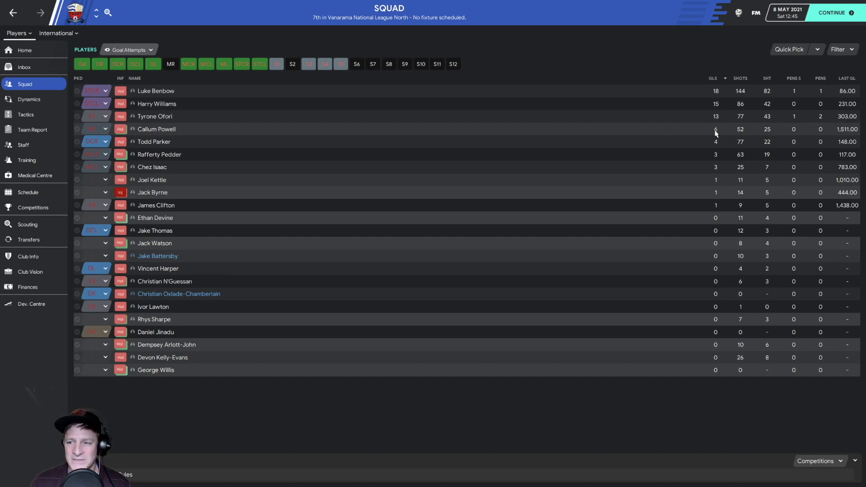
pyautogui.moveTo(687, 143)
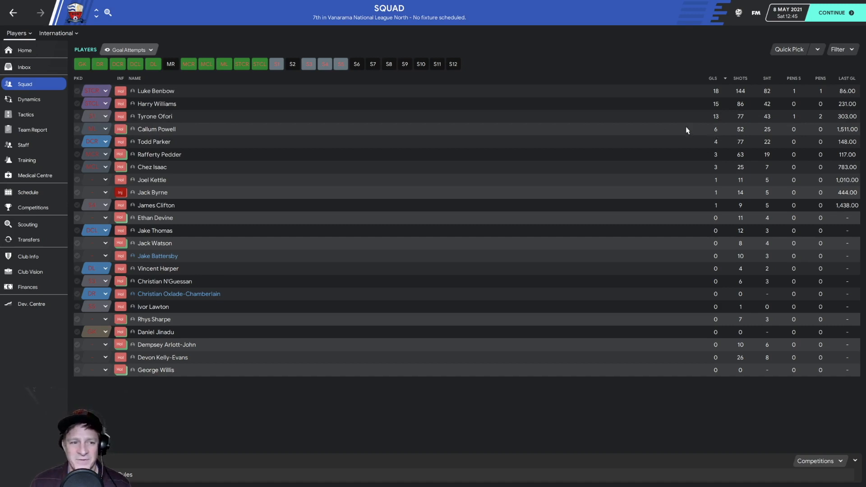
pyautogui.moveTo(163, 150)
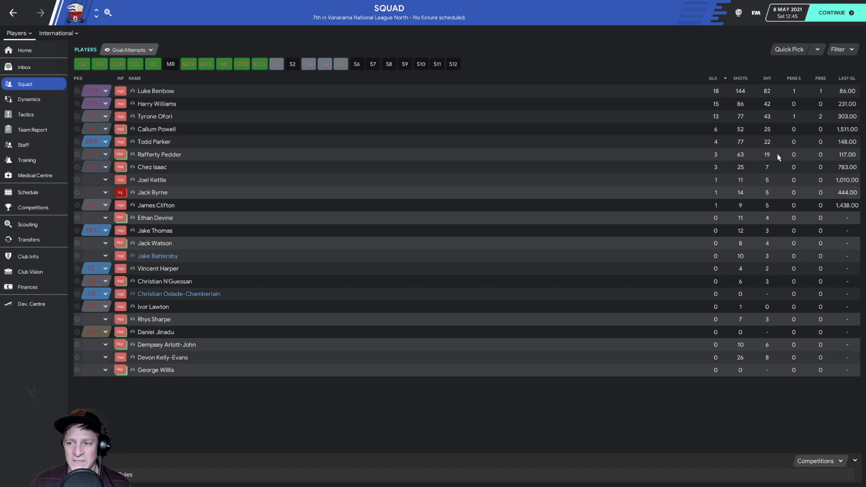
pyautogui.moveTo(163, 172)
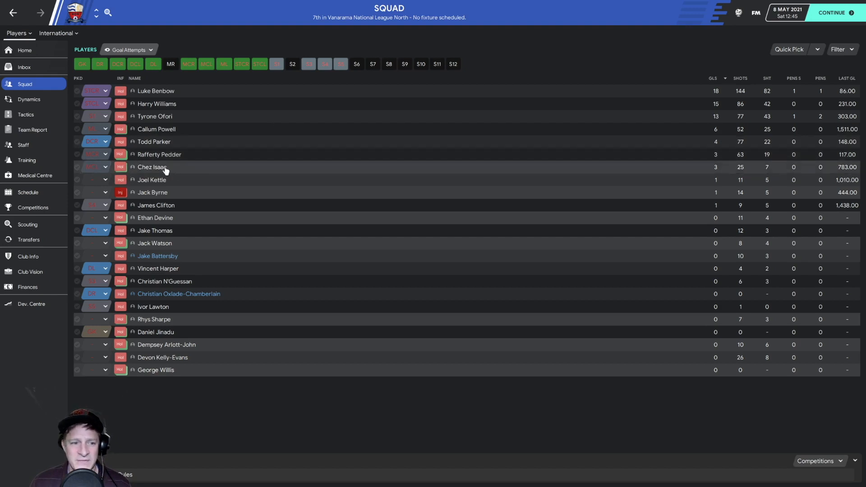
pyautogui.moveTo(720, 171)
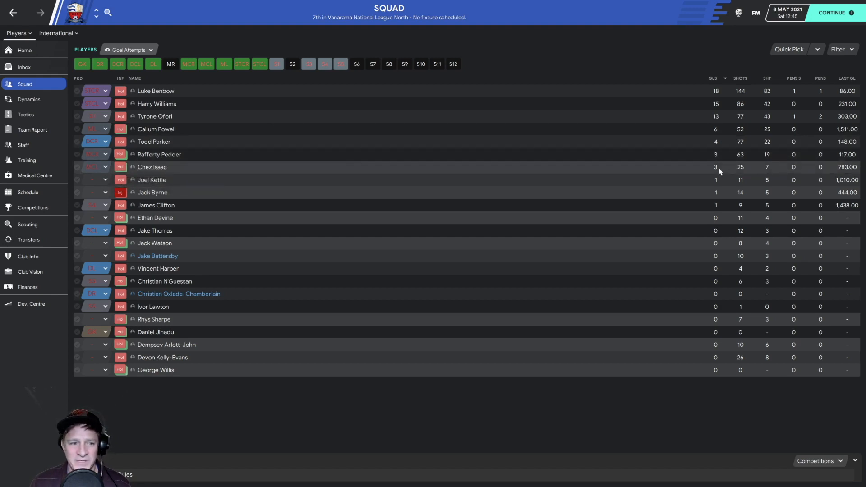
pyautogui.moveTo(722, 225)
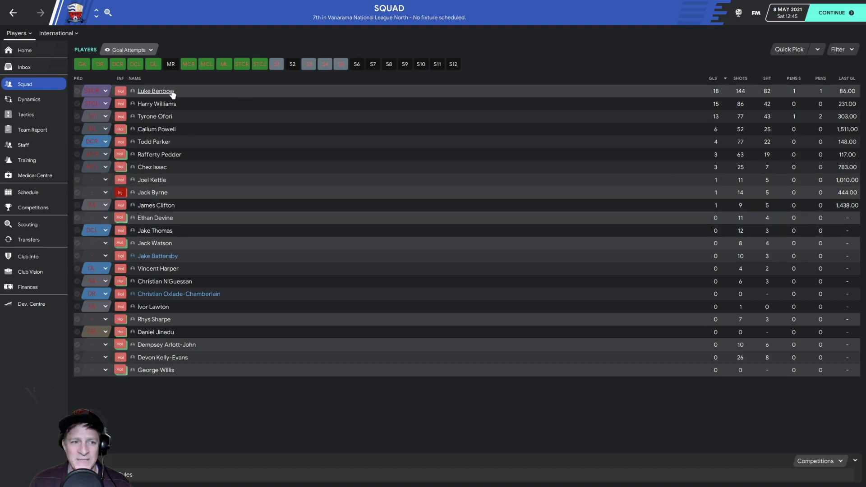
pyautogui.moveTo(169, 93)
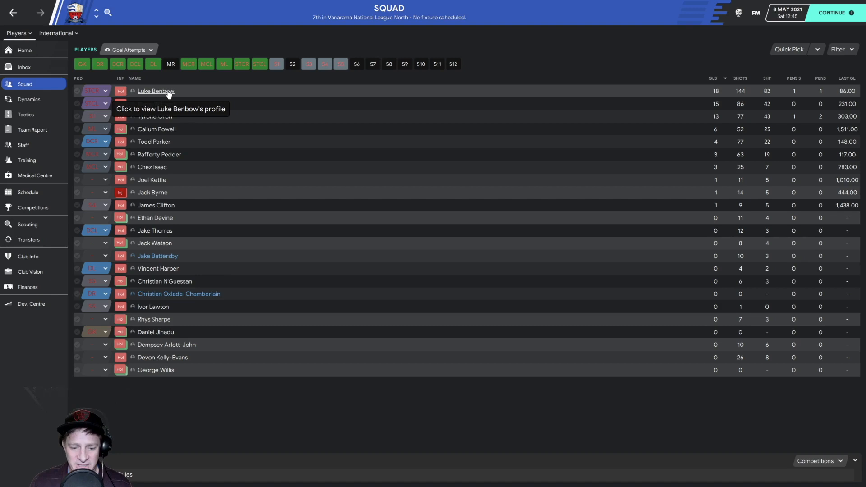
pyautogui.moveTo(71, 210)
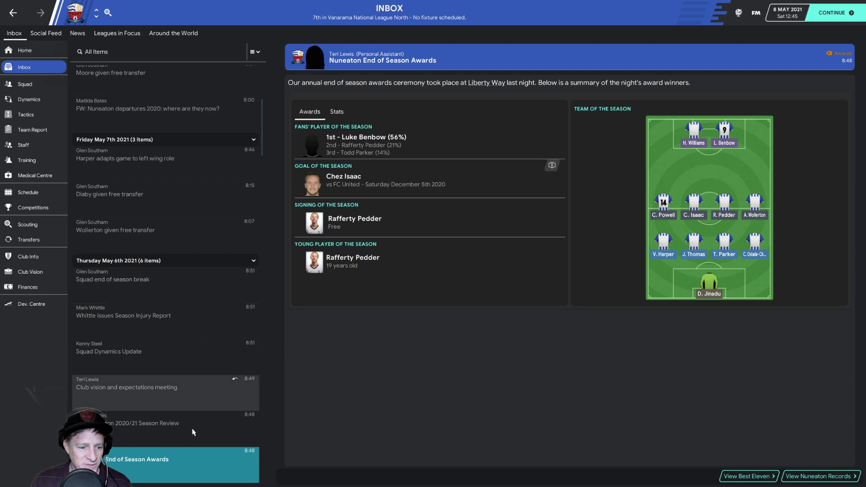
# Read the Nuneaton 2020/21 Season Review with its 7th-place finish and cup exits.
pyautogui.click(144, 423)
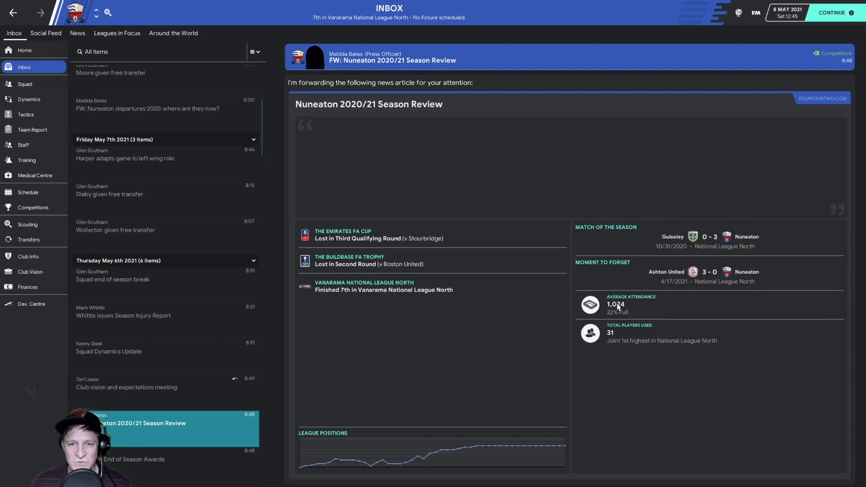
pyautogui.moveTo(628, 308)
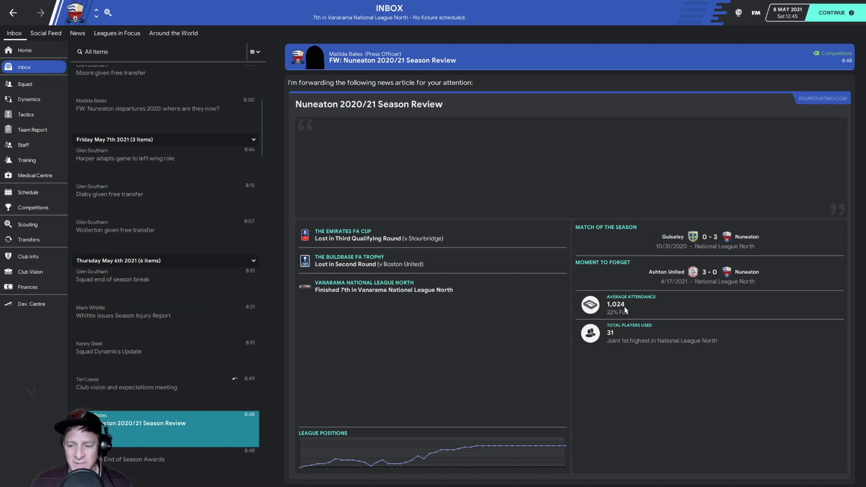
pyautogui.moveTo(613, 338)
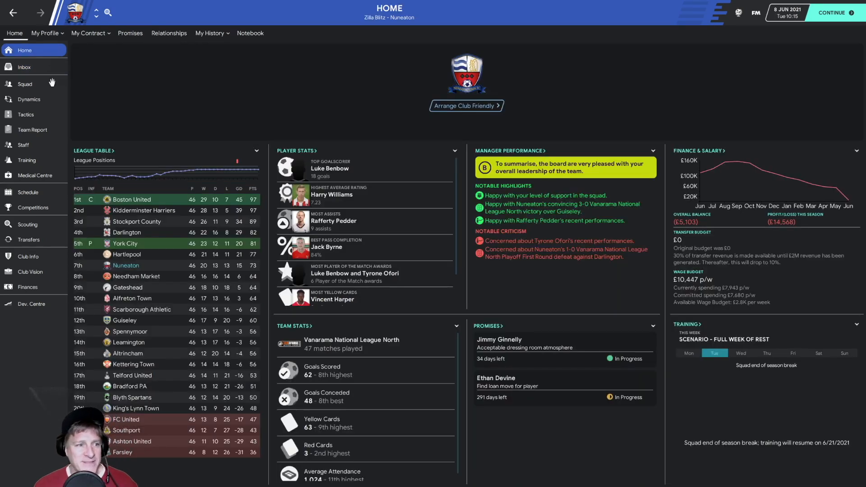
pyautogui.moveTo(25, 83)
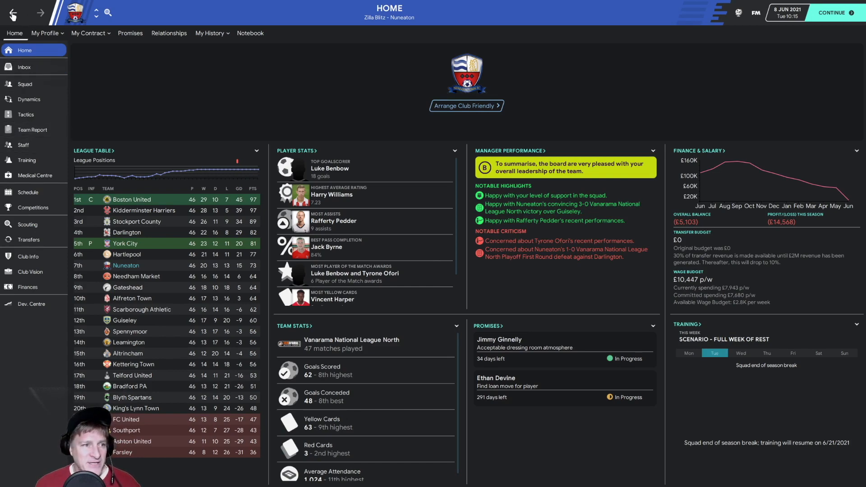
# Review the squad Selection Info list, then show the club's Competitions overview.
pyautogui.click(25, 84)
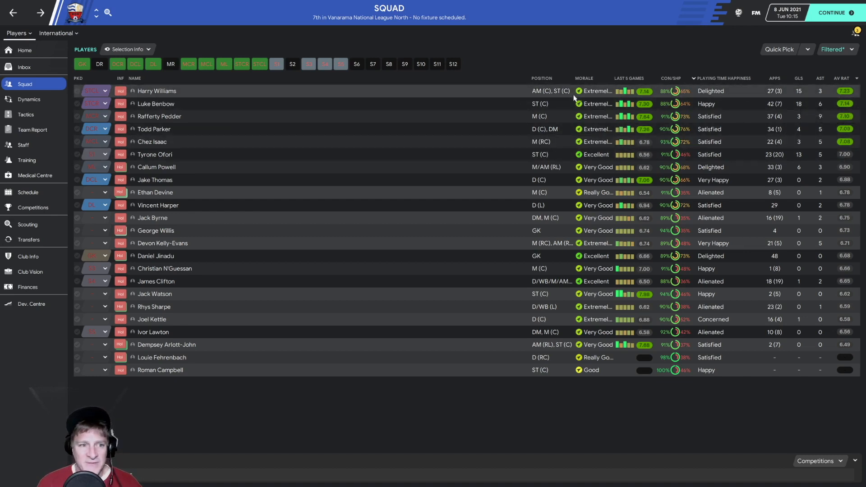
pyautogui.moveTo(176, 99)
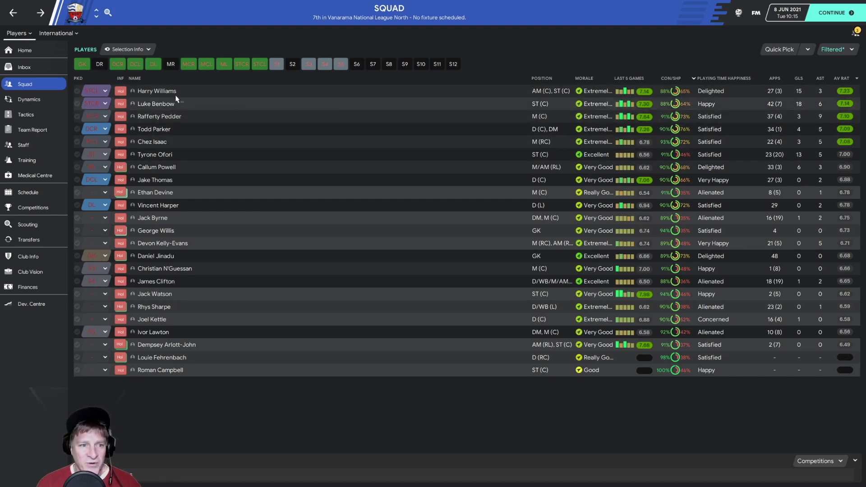
pyautogui.moveTo(163, 157)
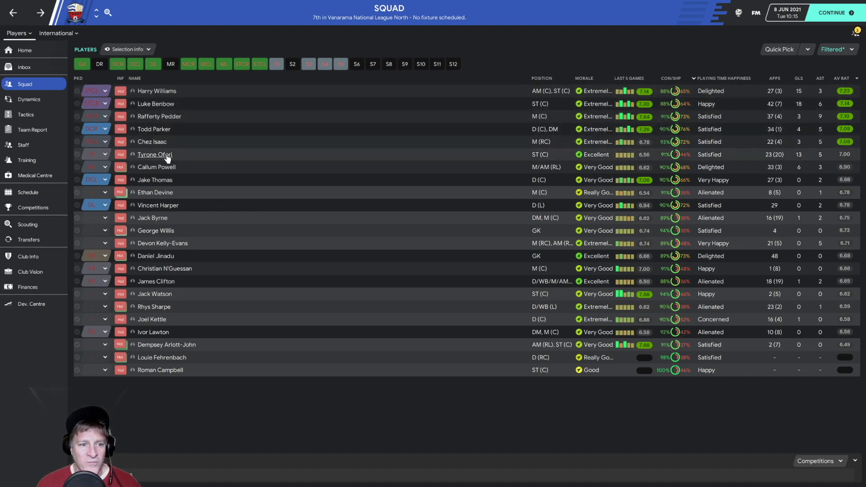
pyautogui.moveTo(165, 156)
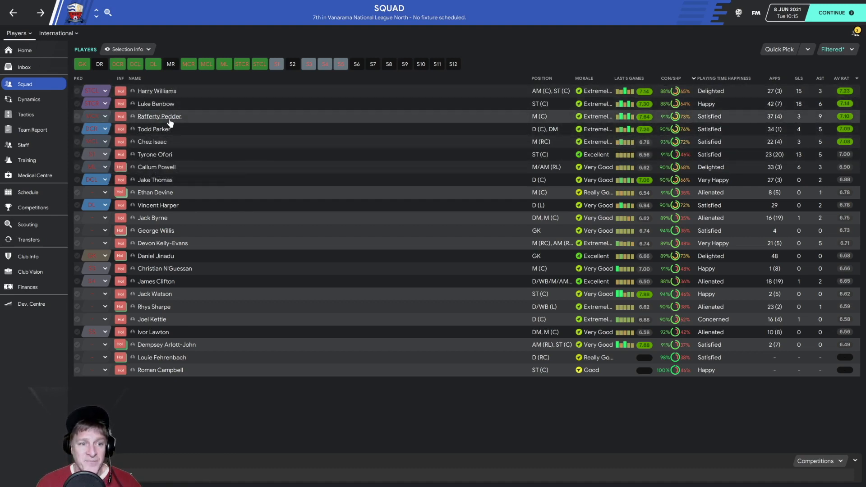
pyautogui.moveTo(170, 120)
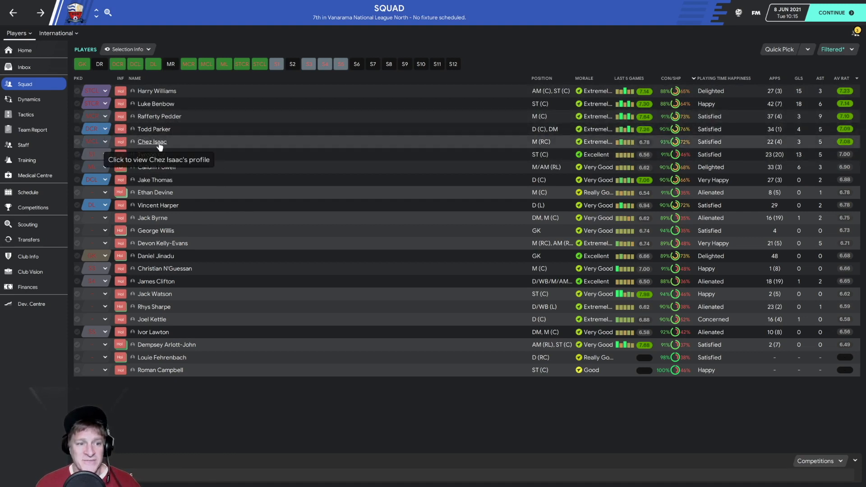
pyautogui.moveTo(161, 129)
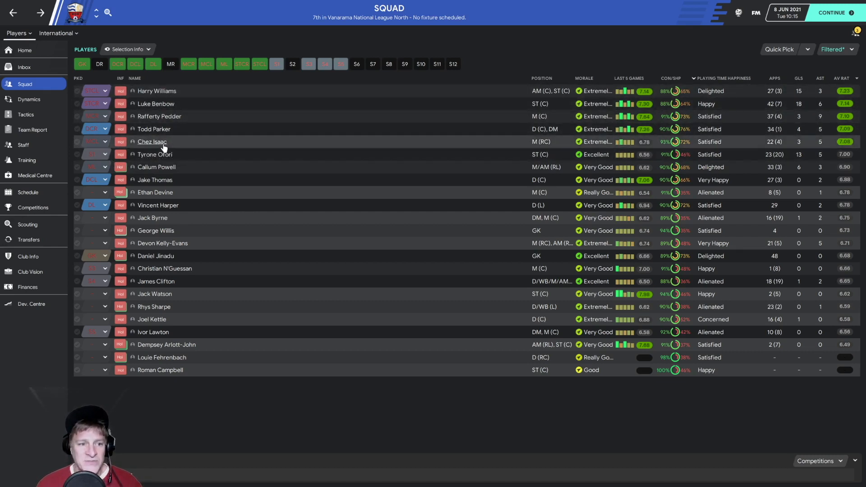
pyautogui.moveTo(162, 144)
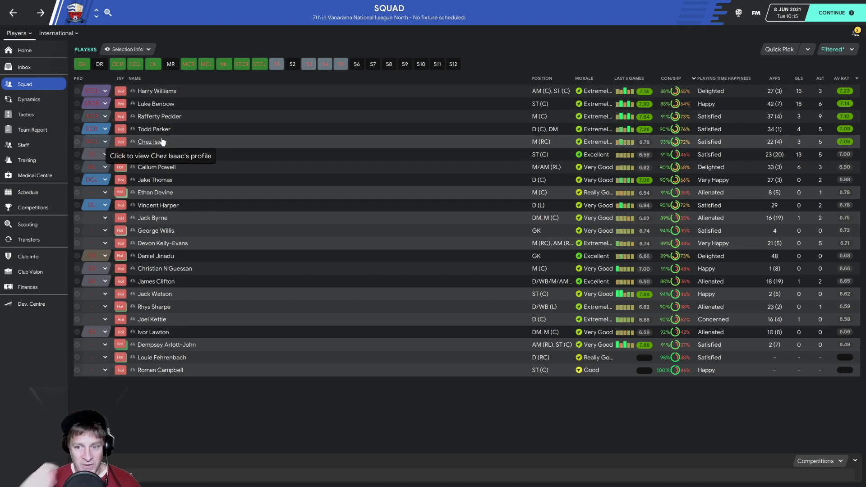
pyautogui.moveTo(330, 220)
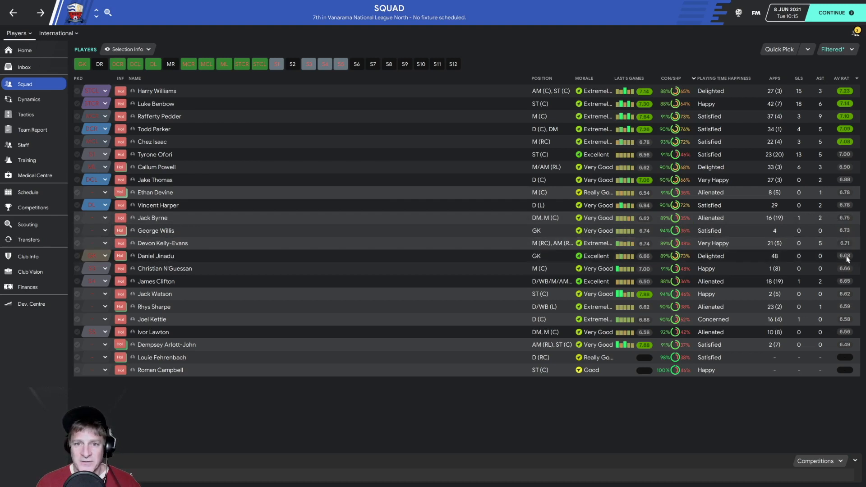
pyautogui.moveTo(518, 246)
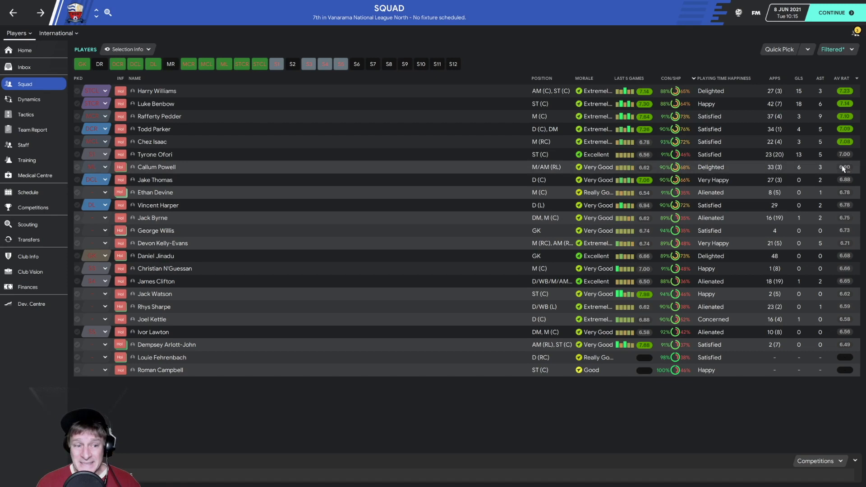
pyautogui.moveTo(840, 256)
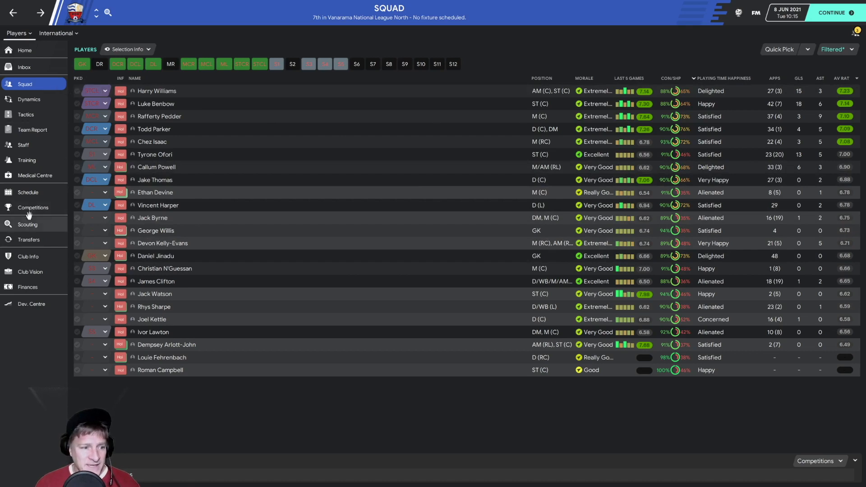
pyautogui.click(33, 207)
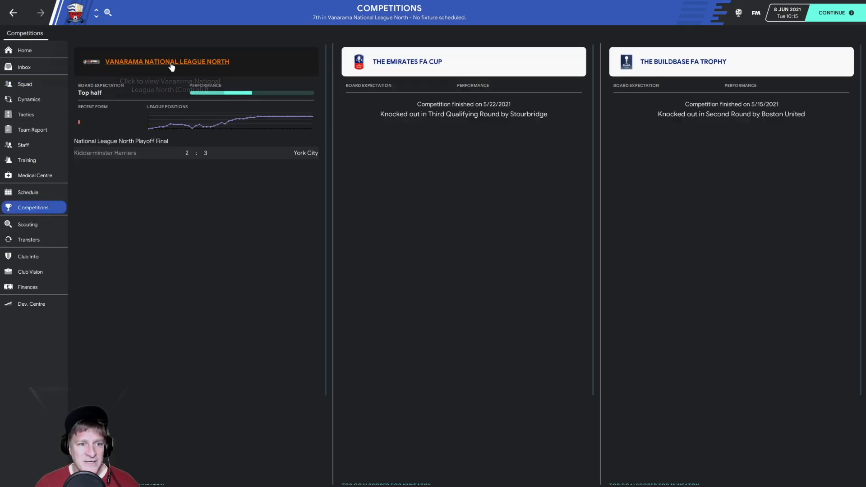
# Show the National League North Head Coach of the Season award, won by Darlington's Michael Brown.
pyautogui.click(166, 61)
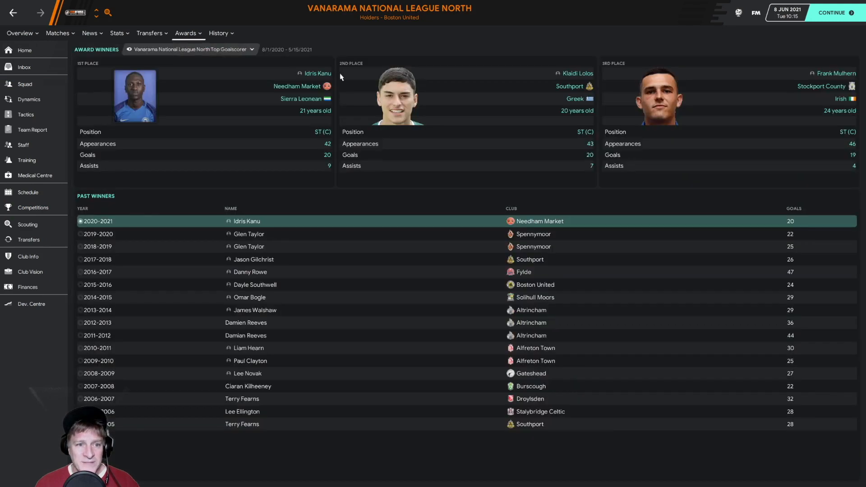
pyautogui.moveTo(211, 52)
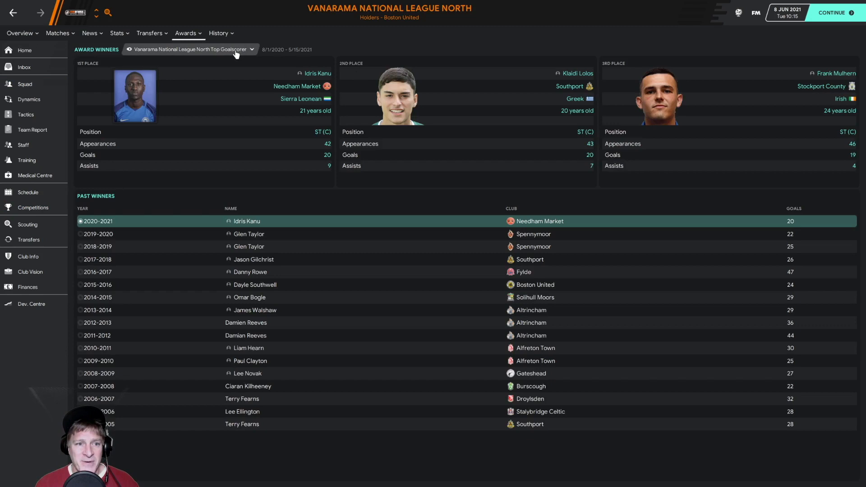
pyautogui.moveTo(332, 76)
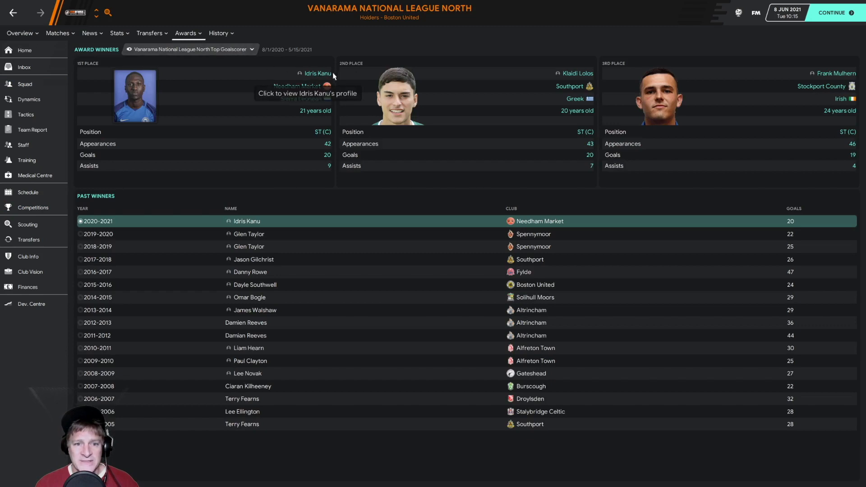
pyautogui.moveTo(448, 106)
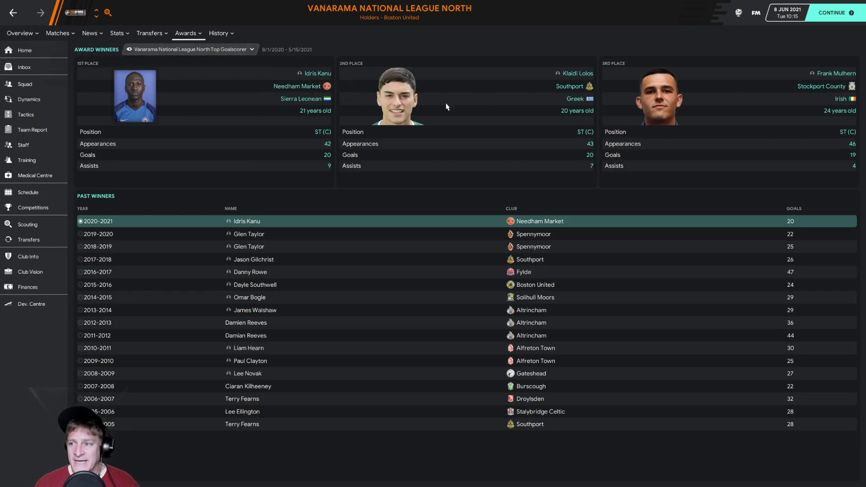
pyautogui.click(151, 32)
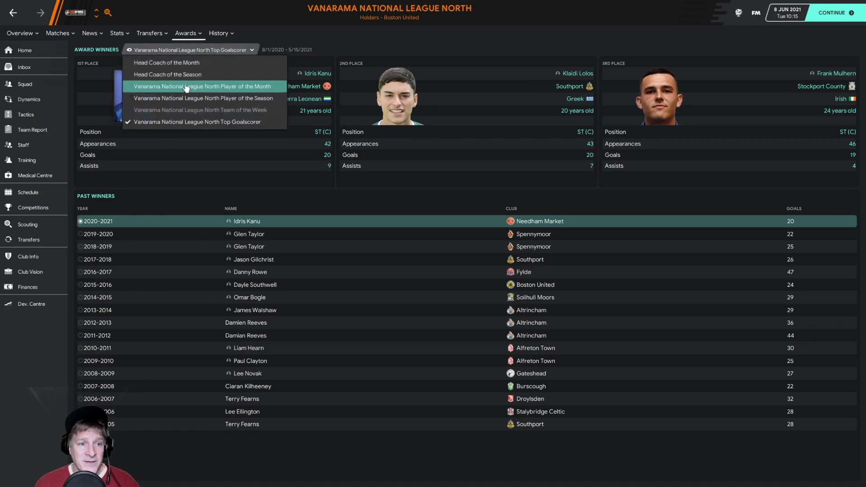
pyautogui.click(168, 74)
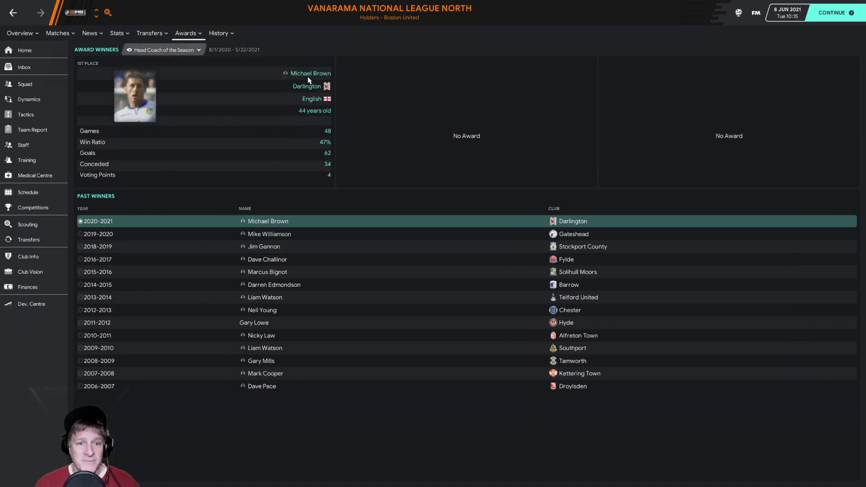
pyautogui.moveTo(323, 86)
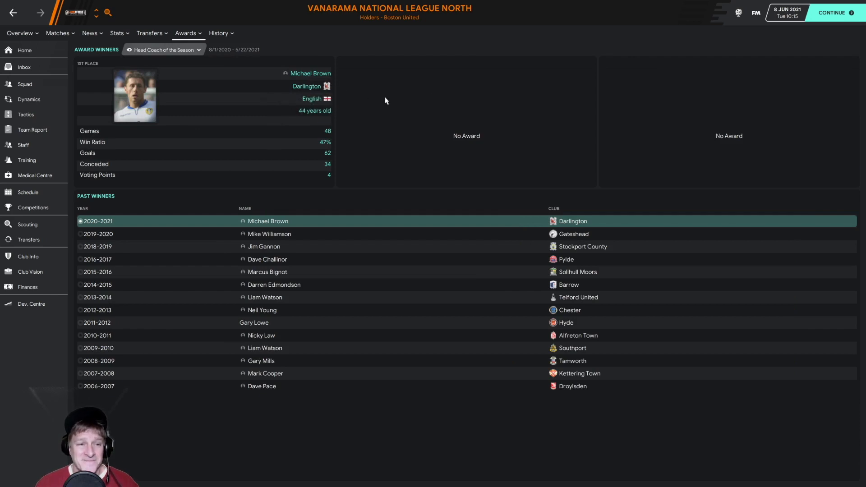
pyautogui.moveTo(331, 182)
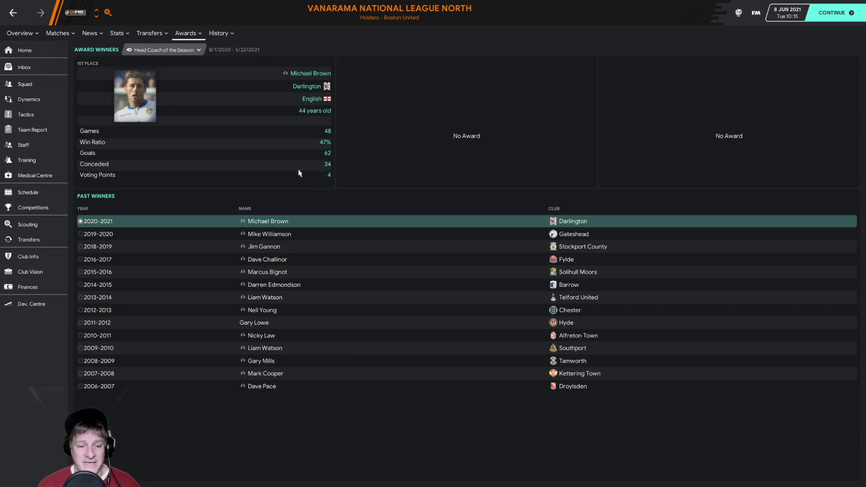
pyautogui.moveTo(247, 83)
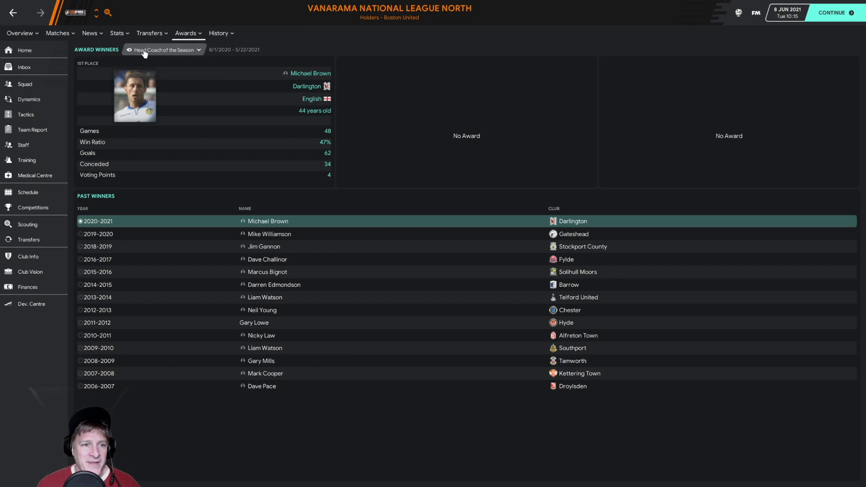
pyautogui.click(164, 50)
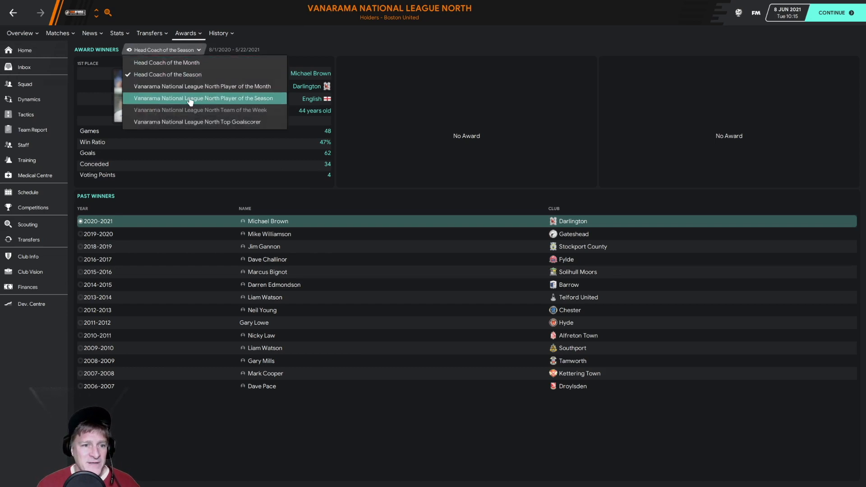
# View the Player of the Season winners, then the league player stats led by Kanu and Lolos on 20 goals.
pyautogui.click(203, 97)
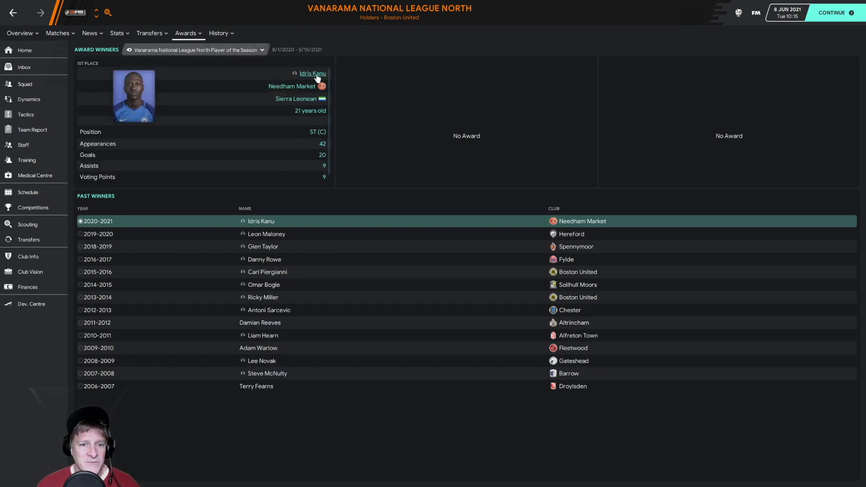
pyautogui.moveTo(323, 92)
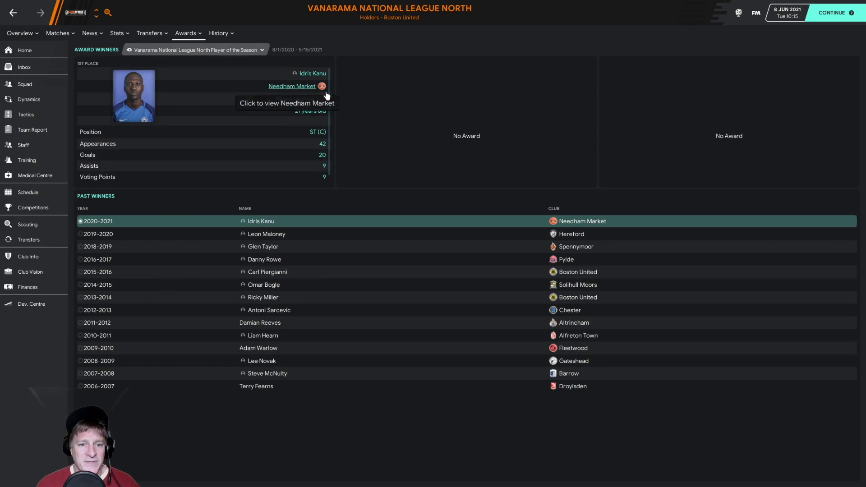
pyautogui.moveTo(323, 157)
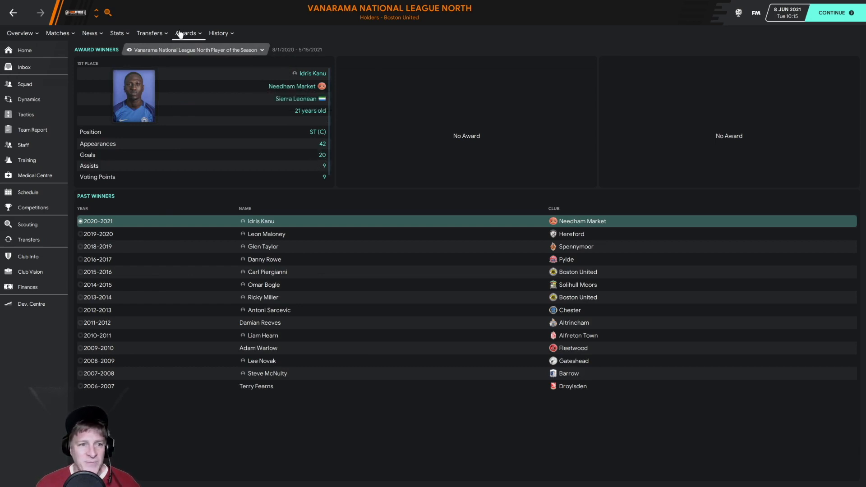
pyautogui.click(150, 33)
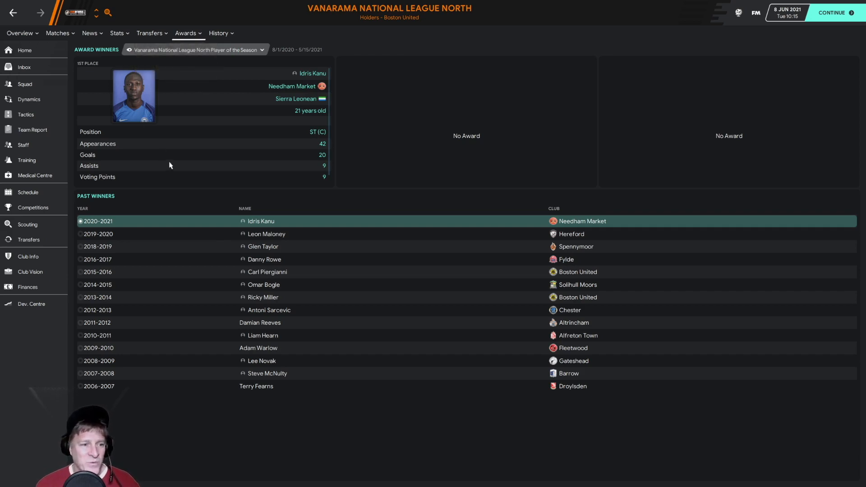
pyautogui.moveTo(26, 209)
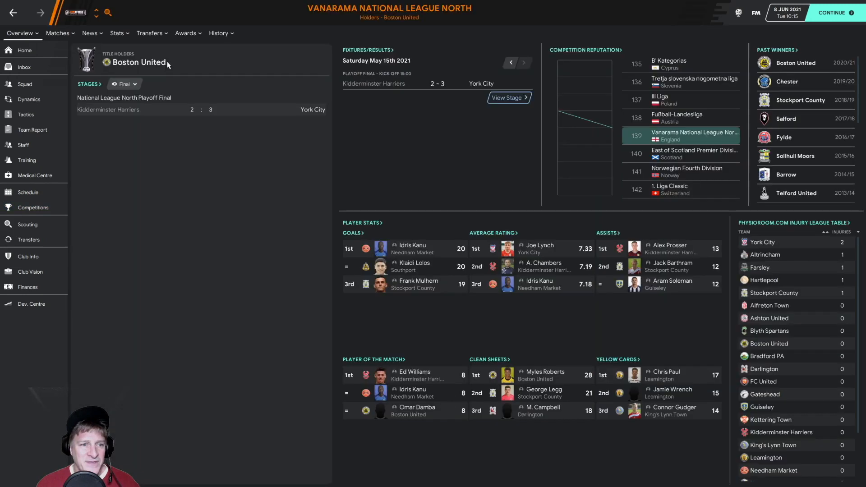
pyautogui.click(117, 32)
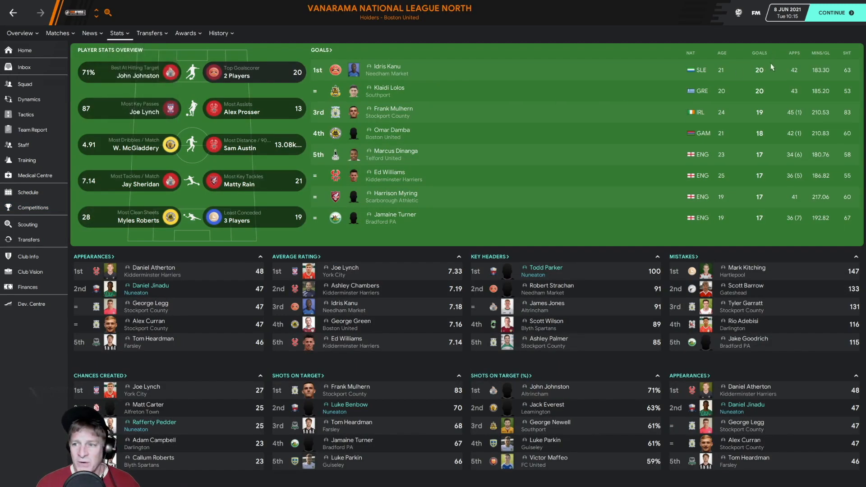
pyautogui.moveTo(760, 186)
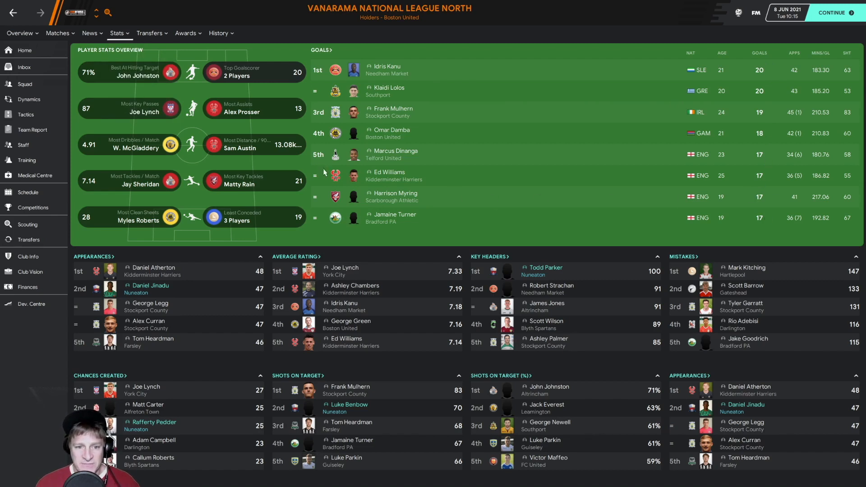
pyautogui.moveTo(767, 79)
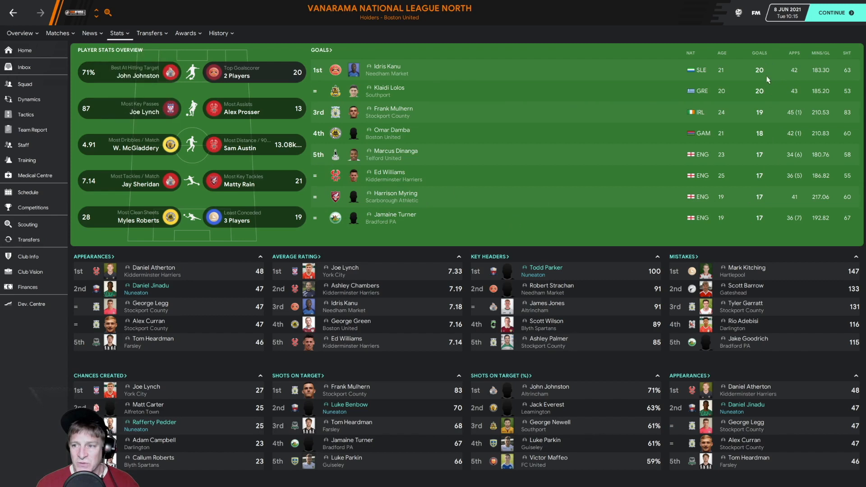
pyautogui.moveTo(759, 216)
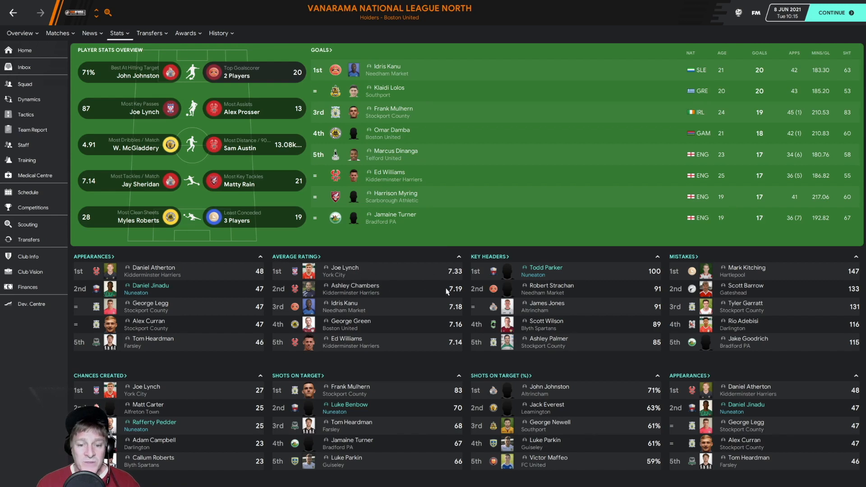
pyautogui.moveTo(431, 275)
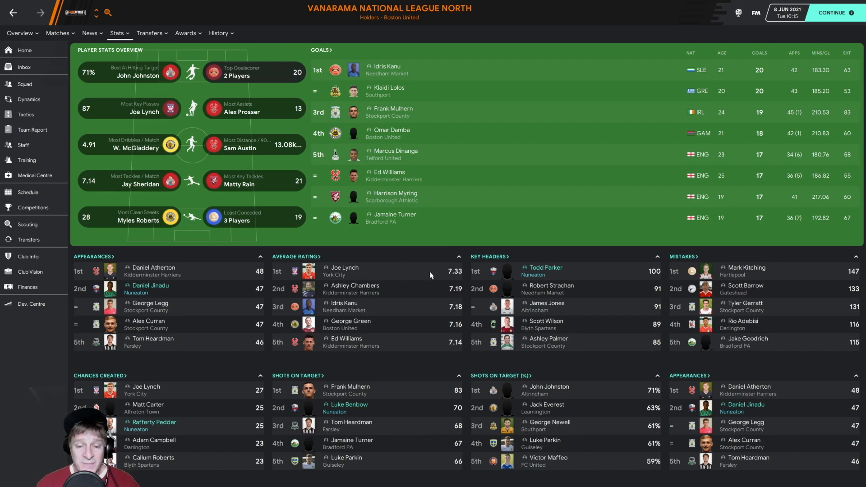
pyautogui.moveTo(431, 280)
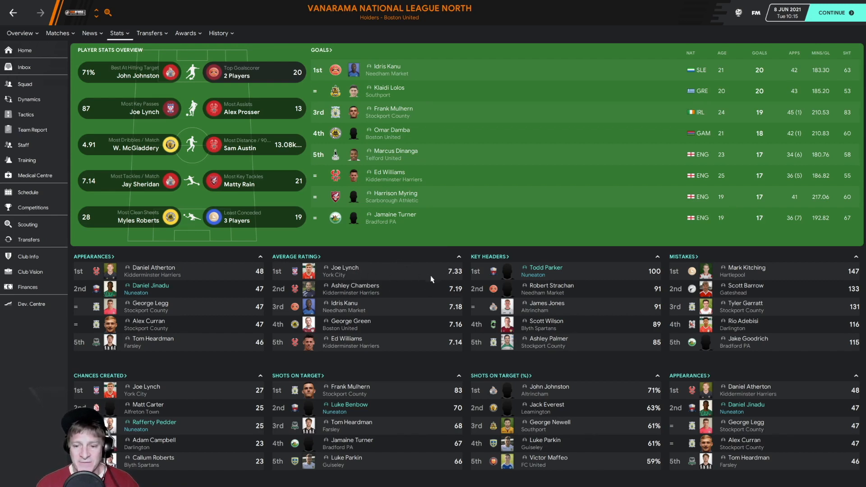
pyautogui.moveTo(546, 267)
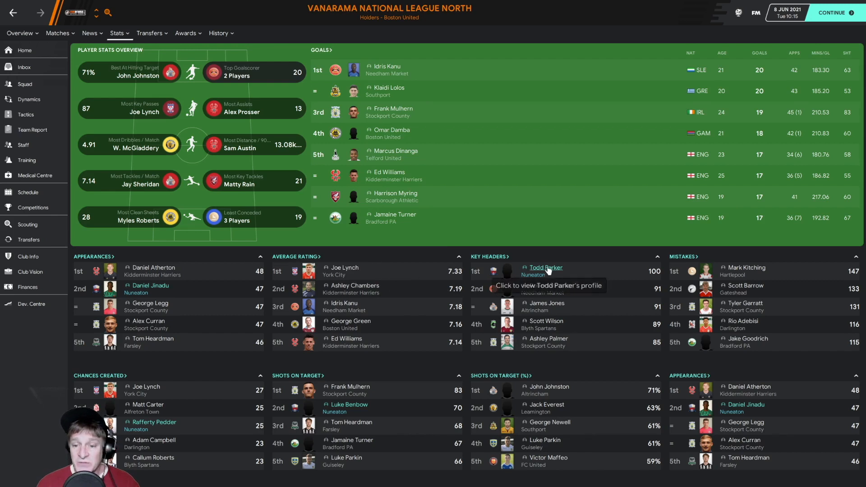
pyautogui.moveTo(609, 270)
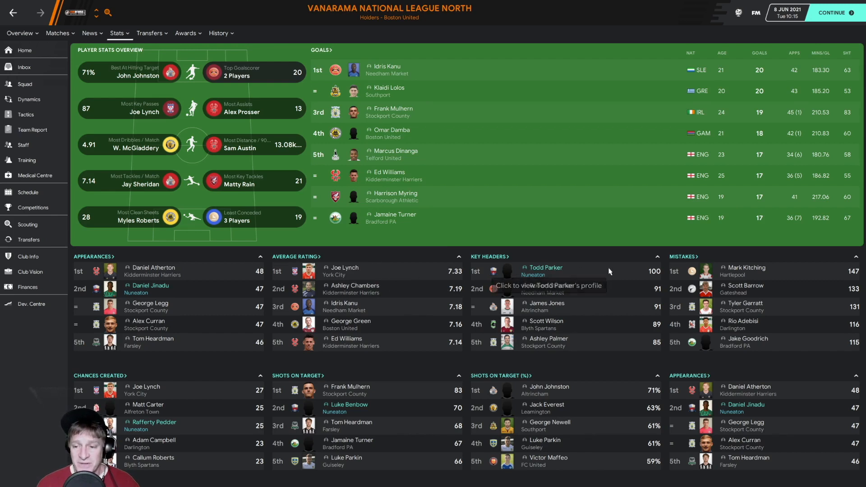
pyautogui.moveTo(536, 272)
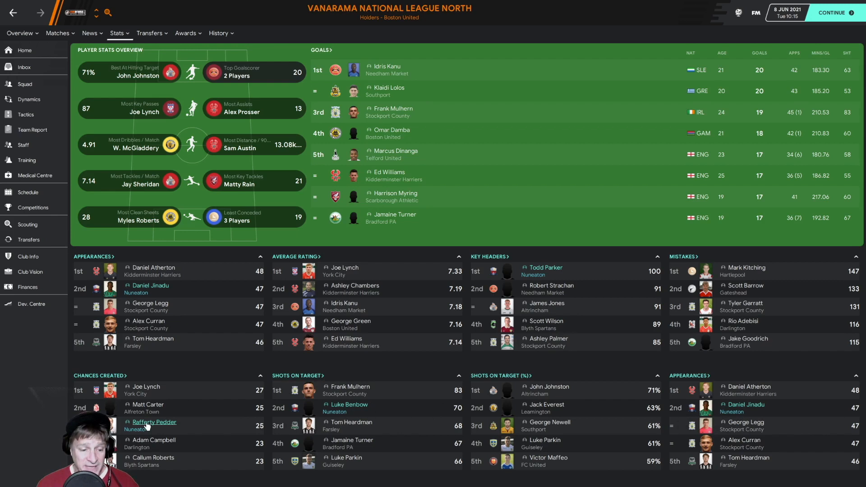
pyautogui.moveTo(446, 363)
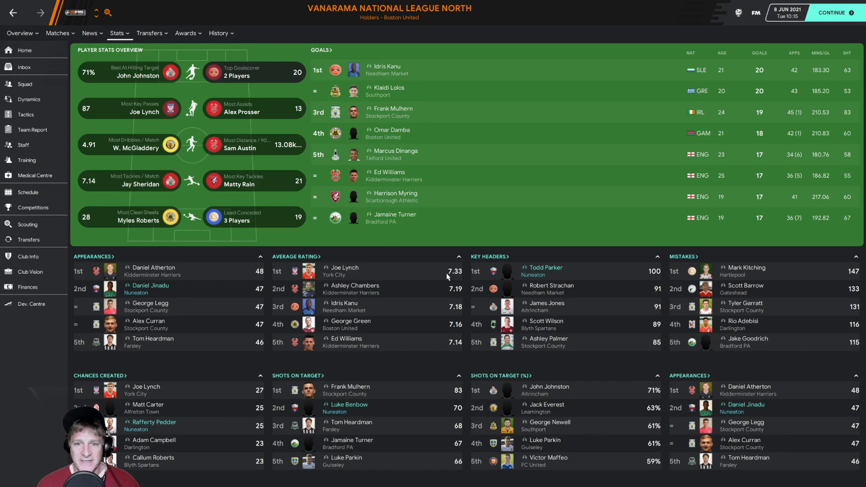
pyautogui.moveTo(444, 252)
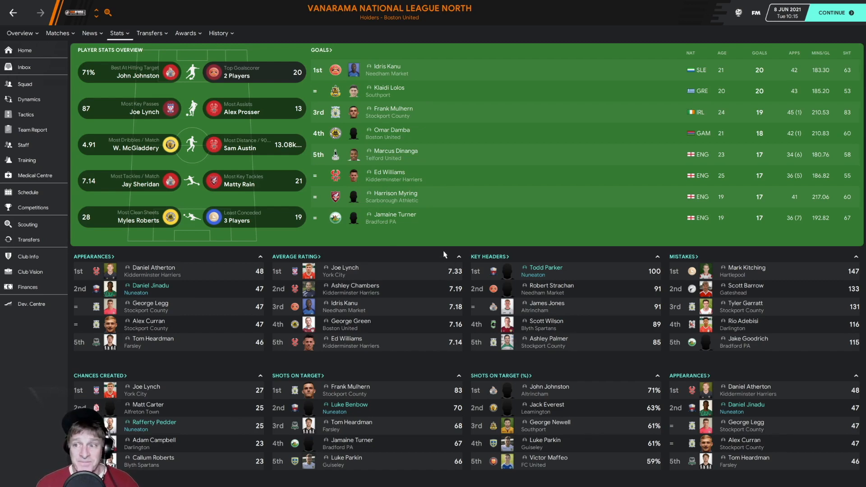
# Return to the Nuneaton Home dashboard showing the final table with Nuneaton 7th.
pyautogui.click(24, 51)
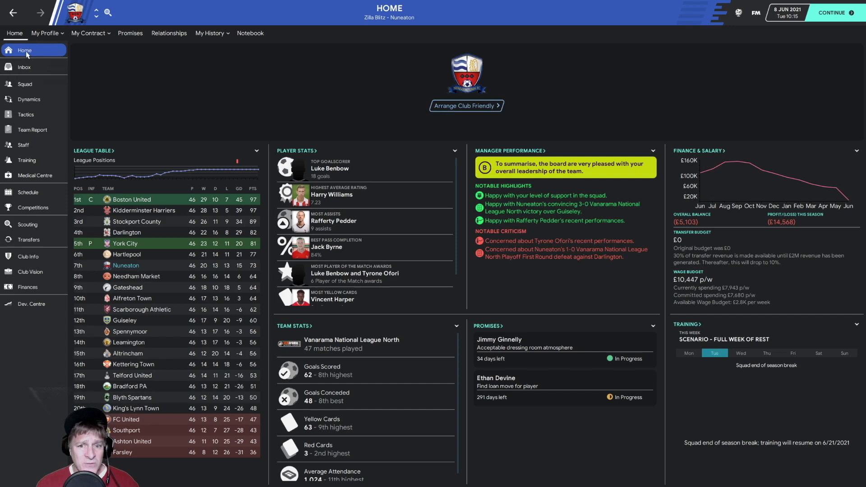
pyautogui.moveTo(491, 216)
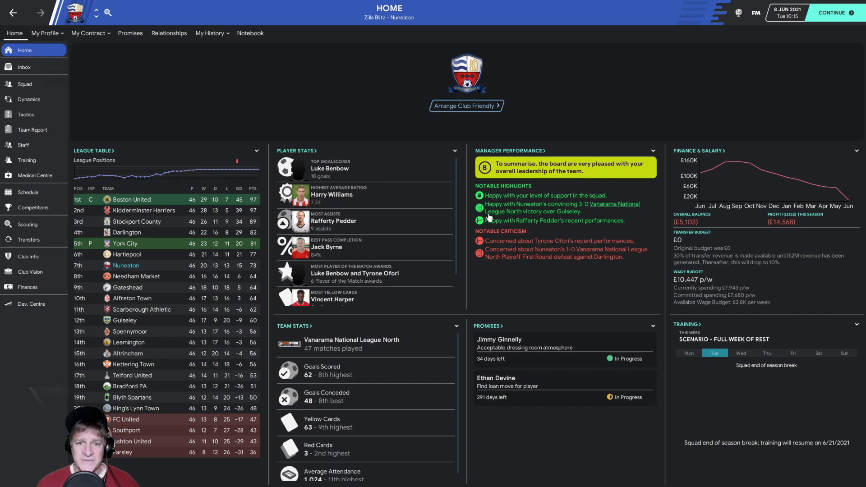